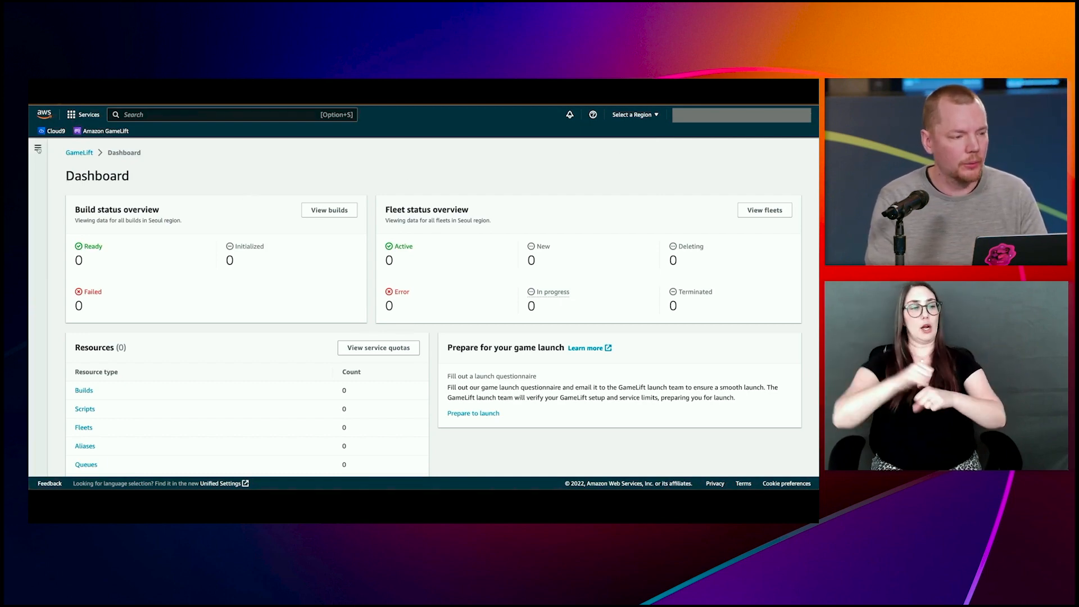
Reach the Locations list from the navigation panel and page through its 33 entries back to page 1.
{"action": "left_click", "coordinate": [38, 148]}
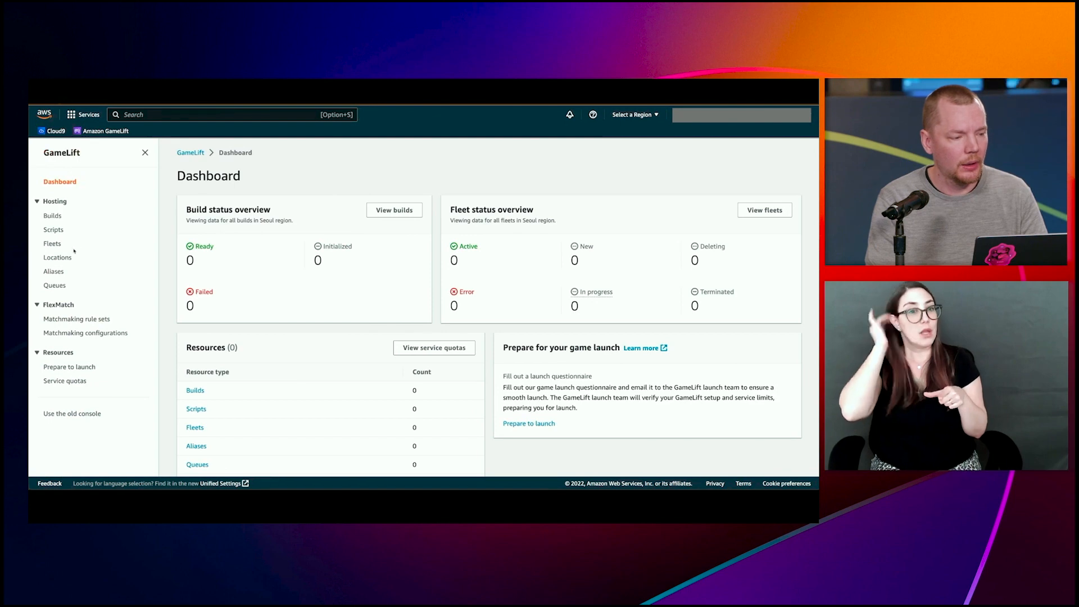
{"action": "left_click", "coordinate": [57, 257]}
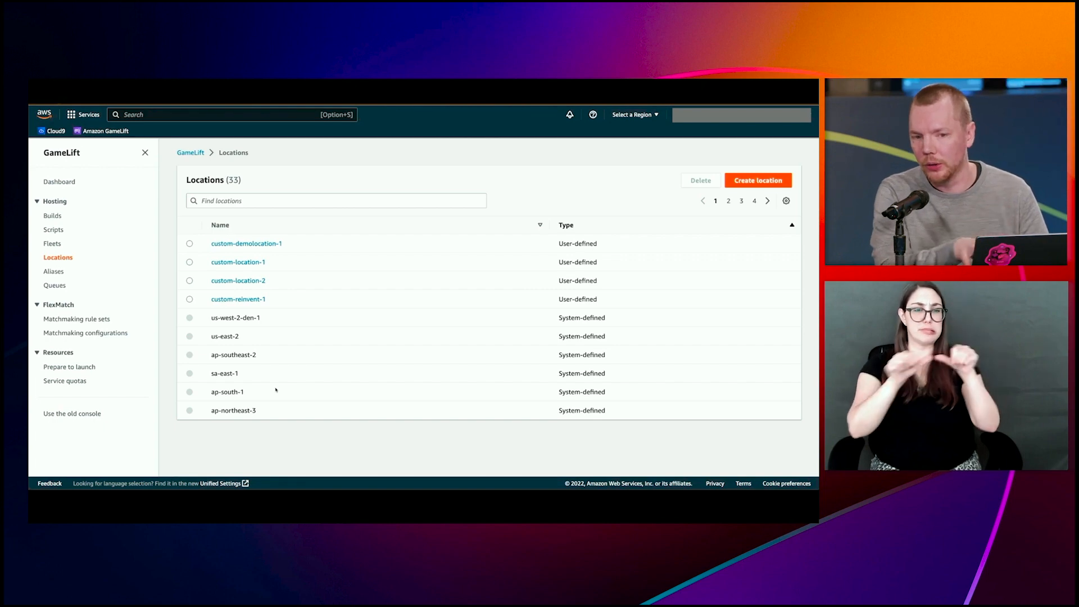
{"action": "left_click", "coordinate": [727, 200]}
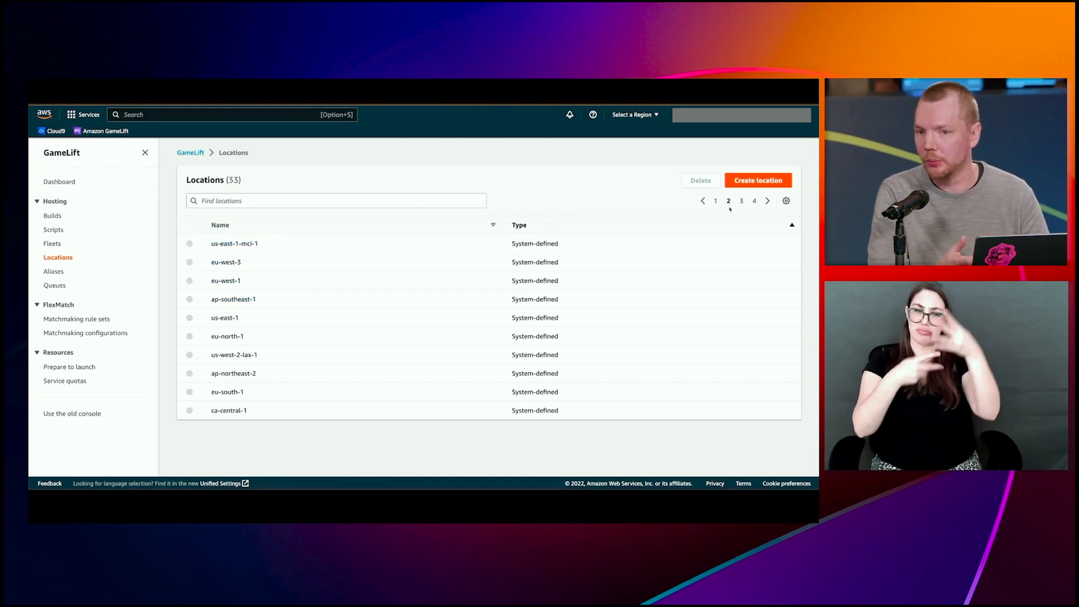
{"action": "left_click", "coordinate": [740, 200]}
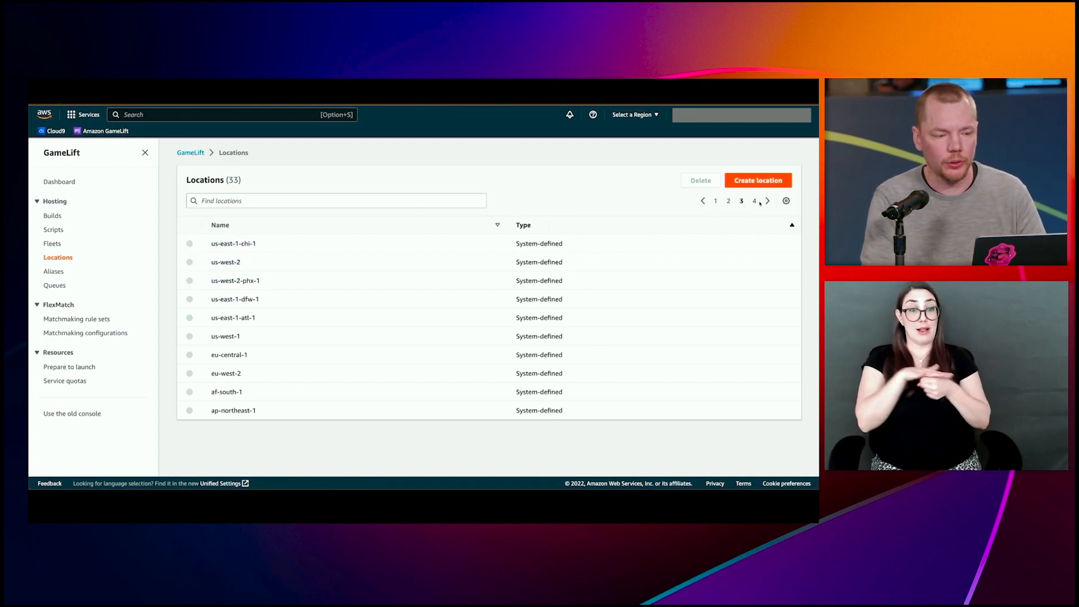
{"action": "left_click", "coordinate": [754, 200]}
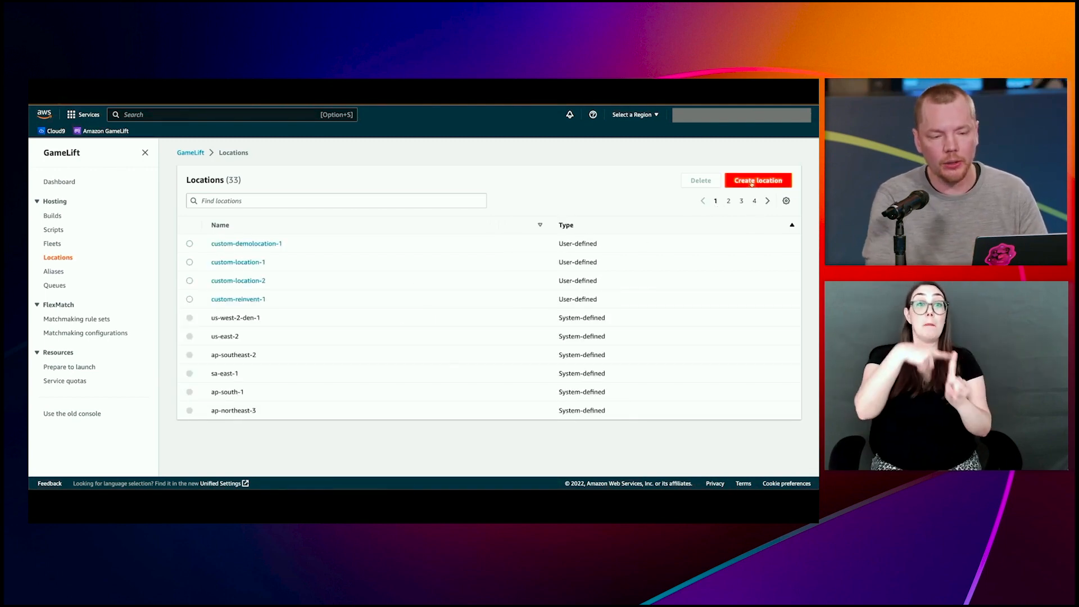
Create a custom location named reinventlocation-1 (custom-reinventlocation-1).
{"action": "left_click", "coordinate": [758, 180]}
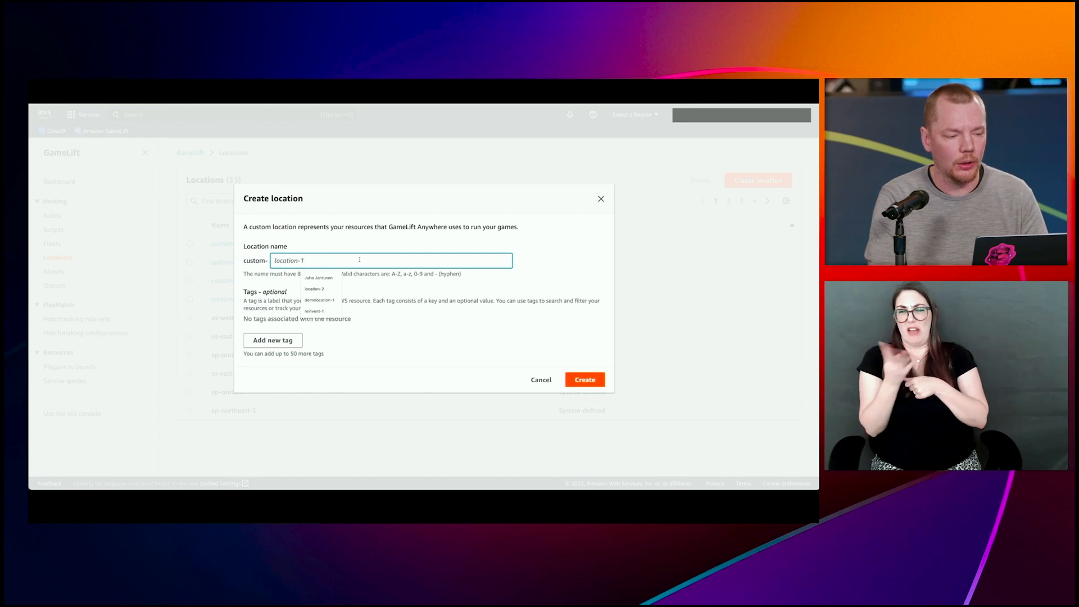
{"action": "type", "text": "reinventlo"}
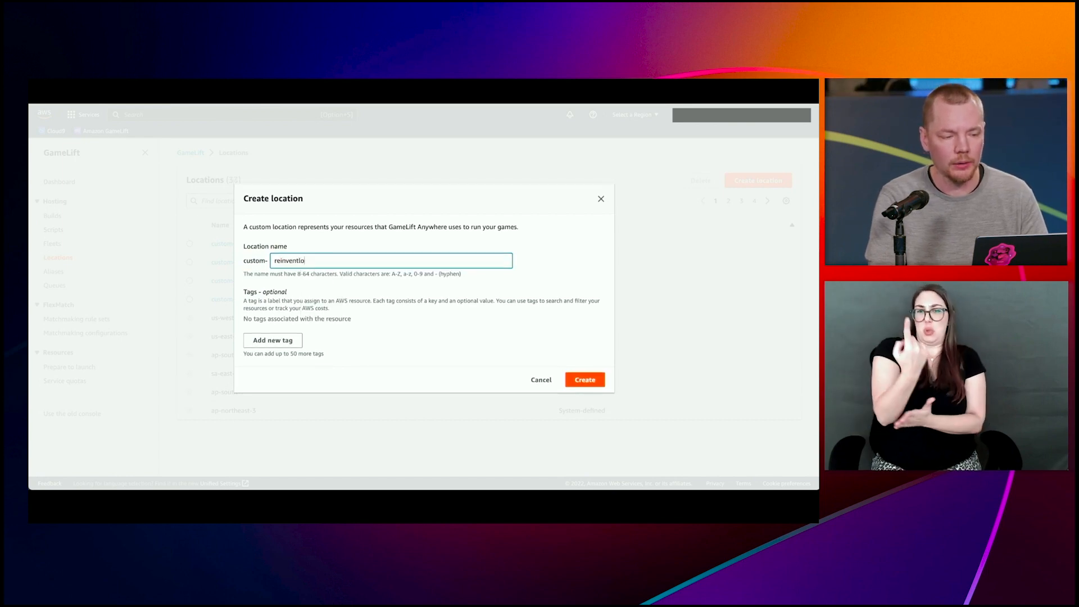
{"action": "type", "text": "cation-1"}
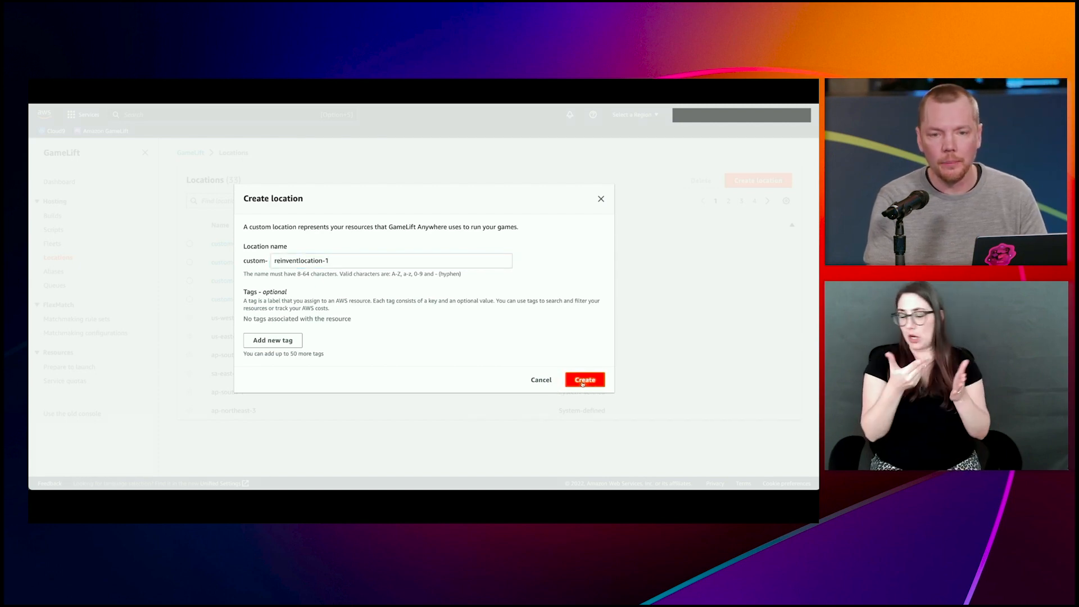
{"action": "left_click", "coordinate": [585, 379]}
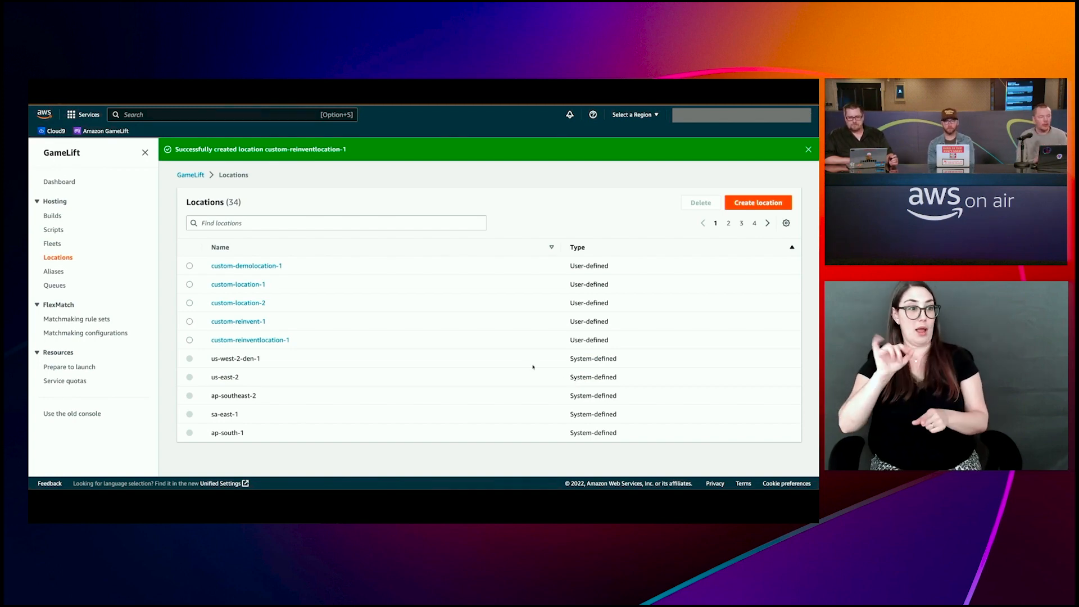
Start a new fleet from the Fleets list, dismissing the location-created message.
{"action": "left_click", "coordinate": [51, 243]}
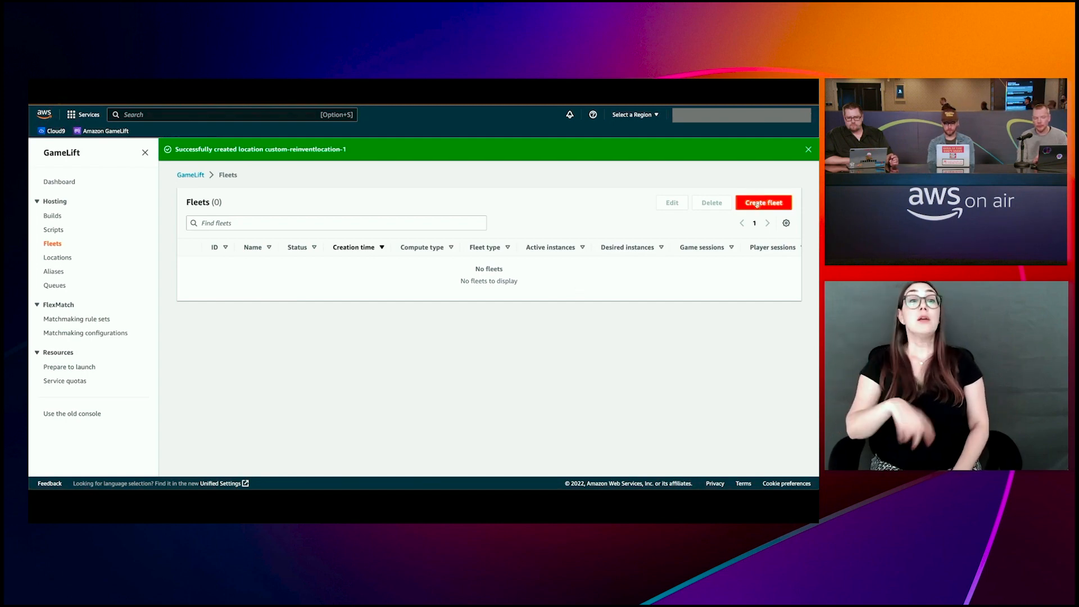
{"action": "left_click", "coordinate": [762, 203]}
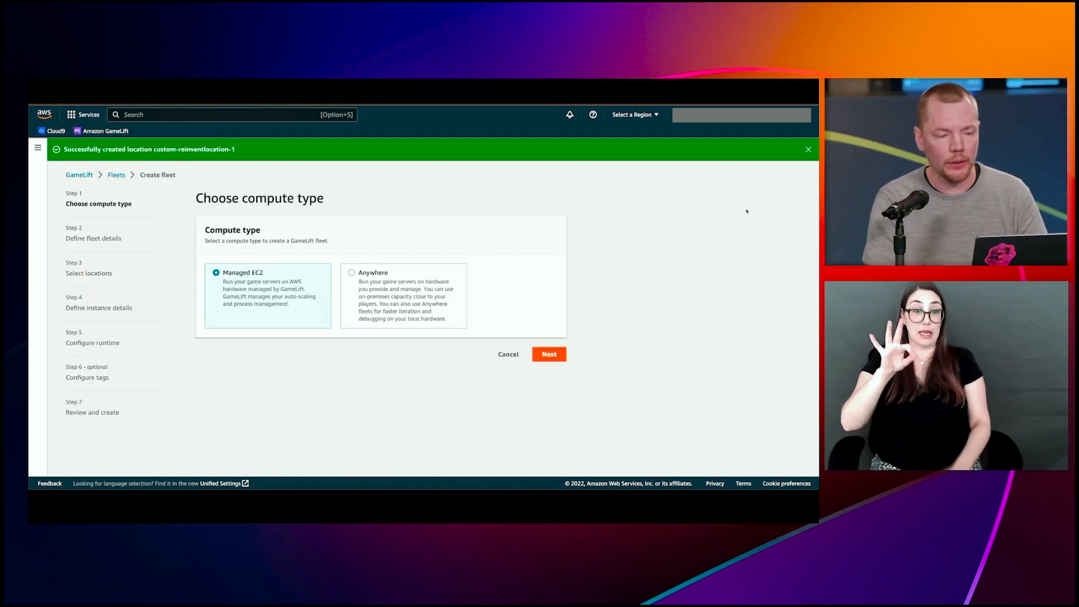
{"action": "left_click", "coordinate": [808, 150]}
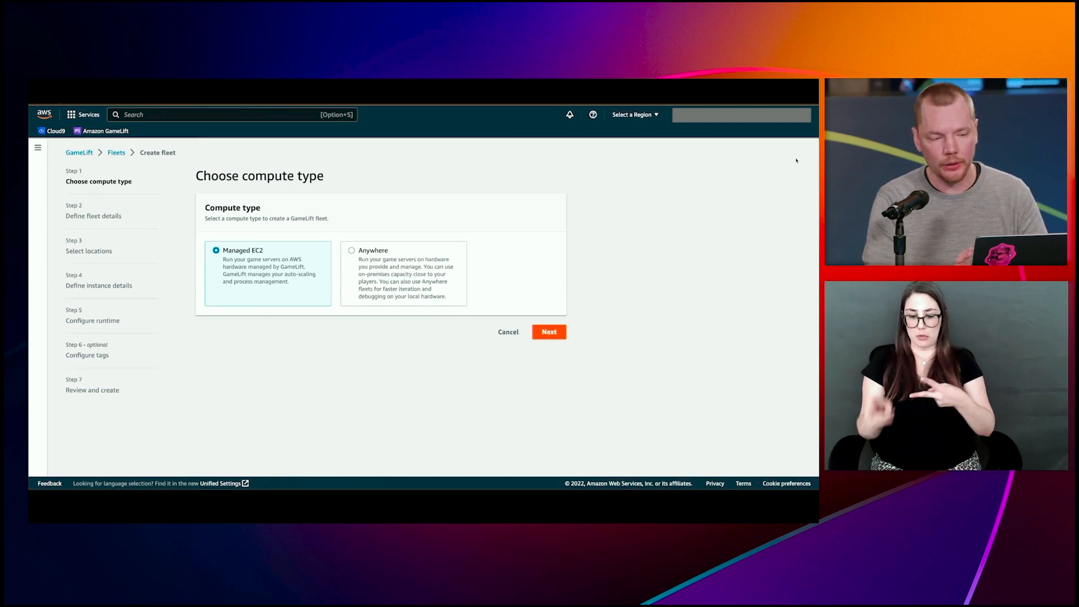
Choose Anywhere as the fleet's compute type and continue to fleet details.
{"action": "left_click", "coordinate": [352, 250]}
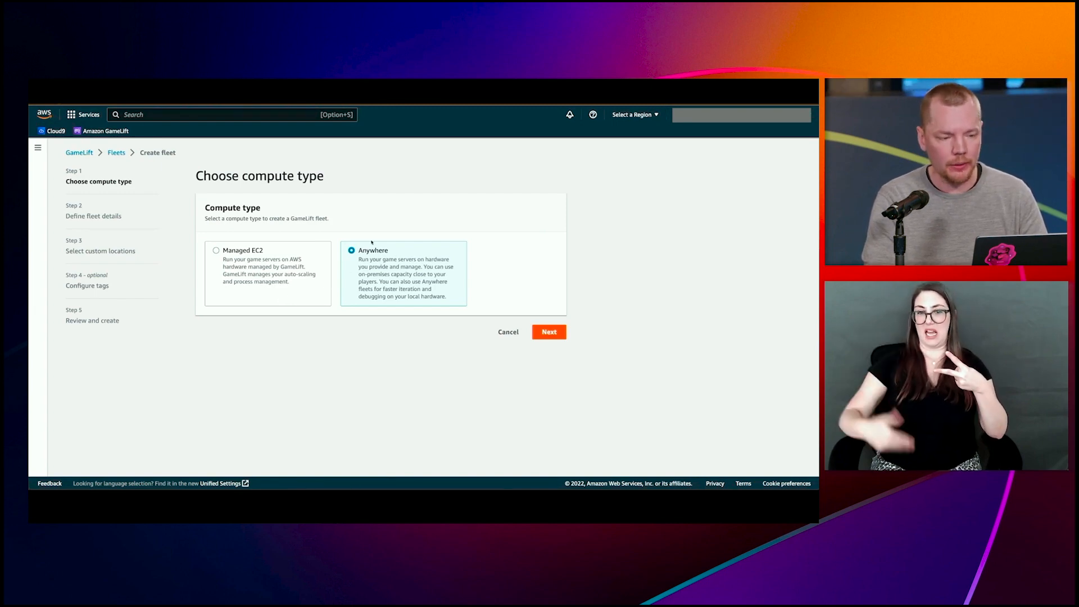
{"action": "left_click", "coordinate": [549, 332]}
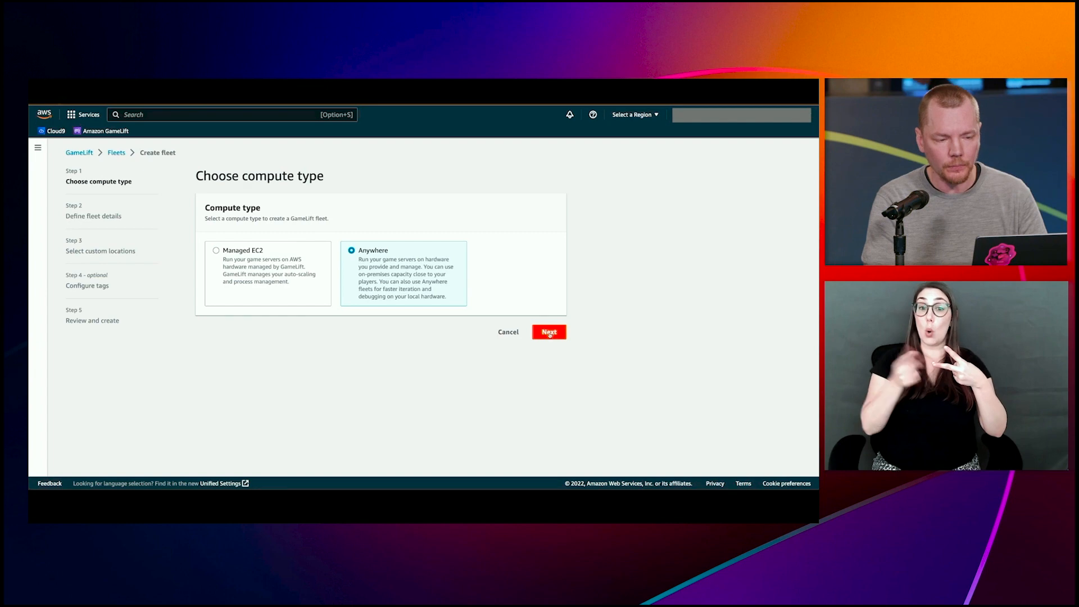
{"action": "left_click", "coordinate": [549, 332]}
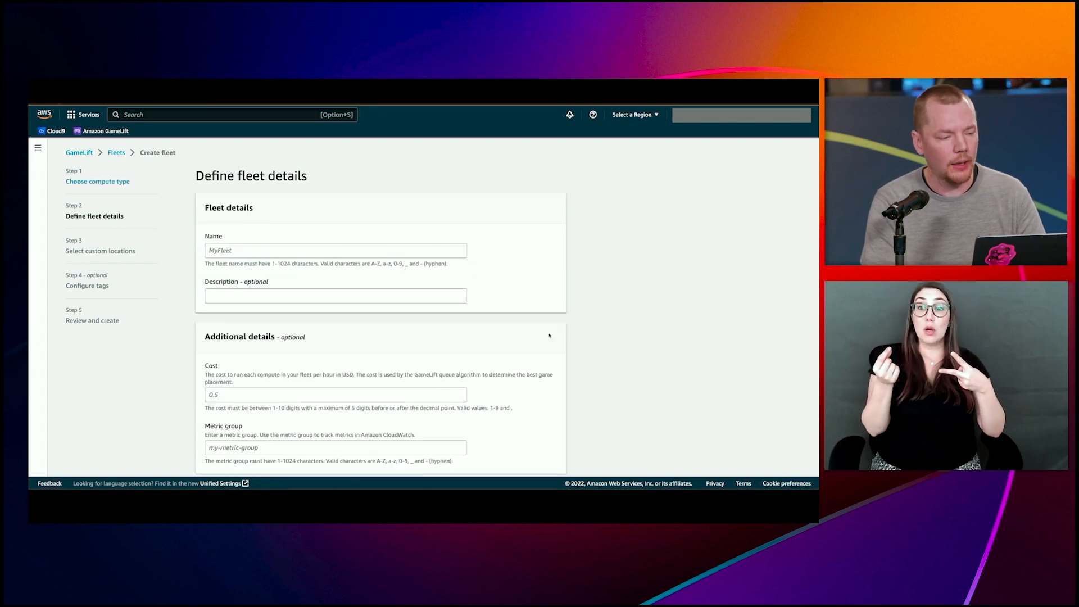
Name the fleet ReinventDemo with description 'Demo fleet for Reinvent' and continue to custom locations.
{"action": "left_click", "coordinate": [335, 250]}
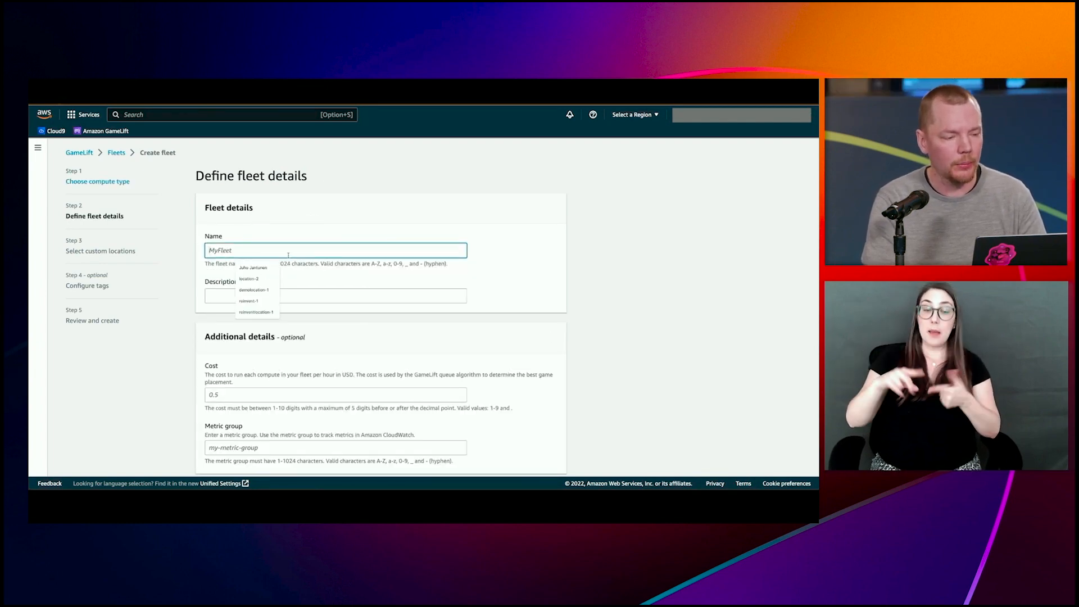
{"action": "type", "text": "ReinventDem"}
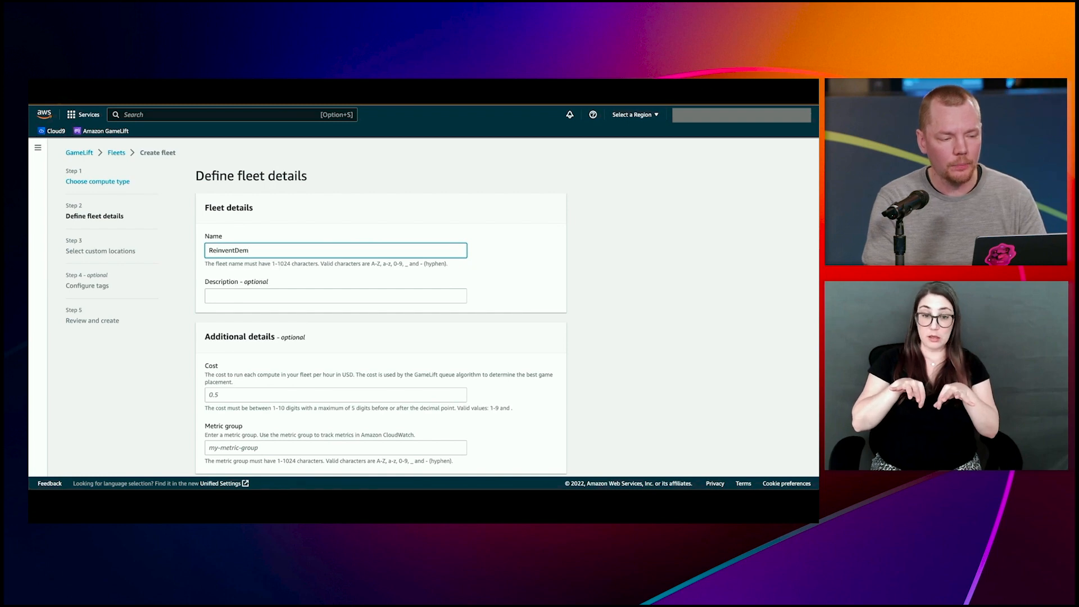
{"action": "type", "text": "Demo fleet f"}
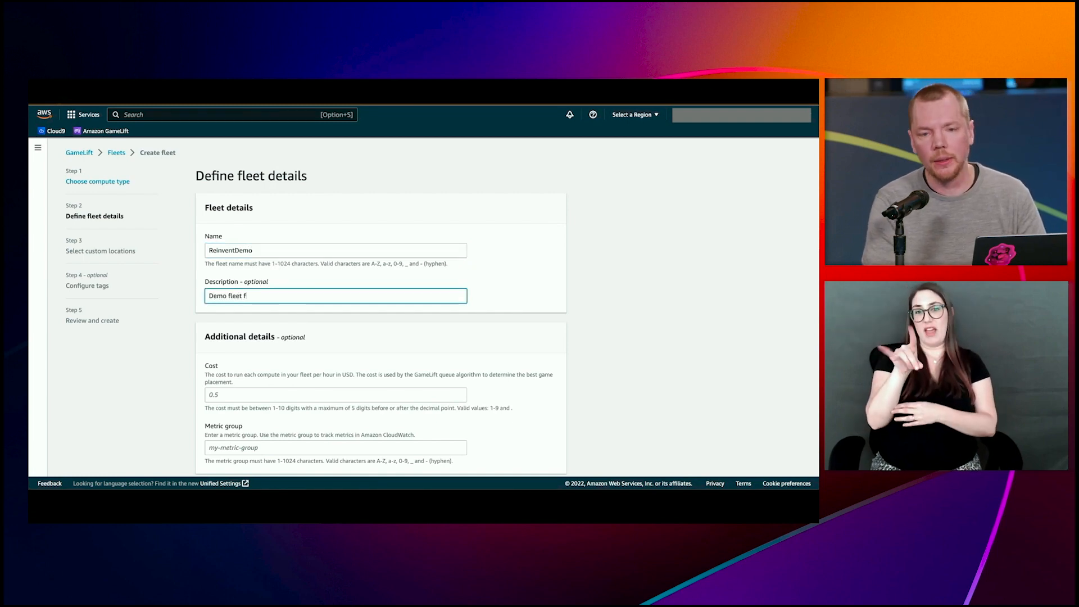
{"action": "type", "text": "or Reinvent"}
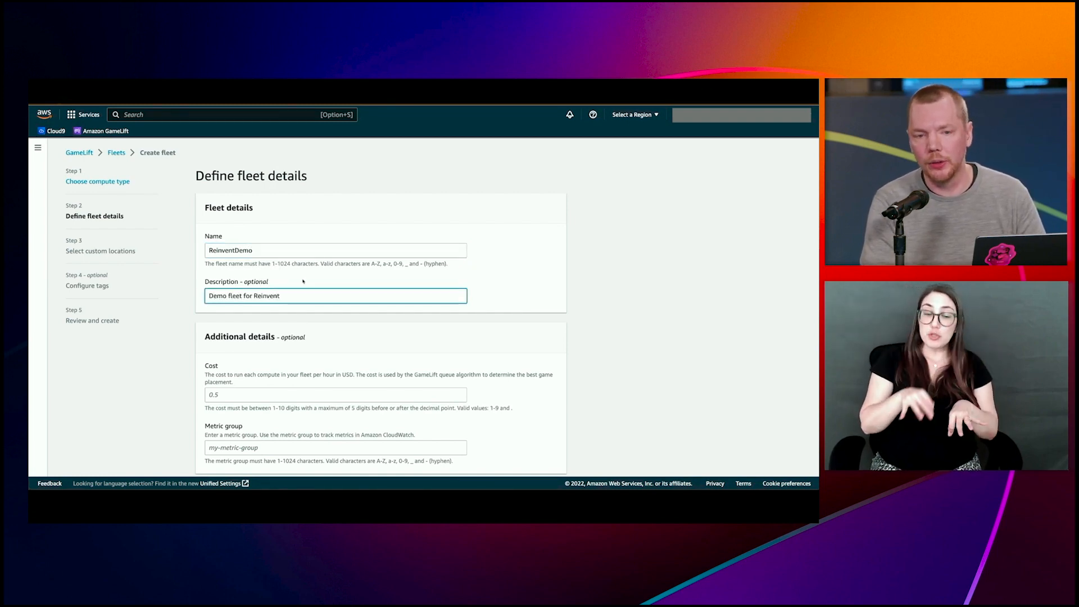
{"action": "scroll", "scroll_direction": "down", "scroll_amount": 3}
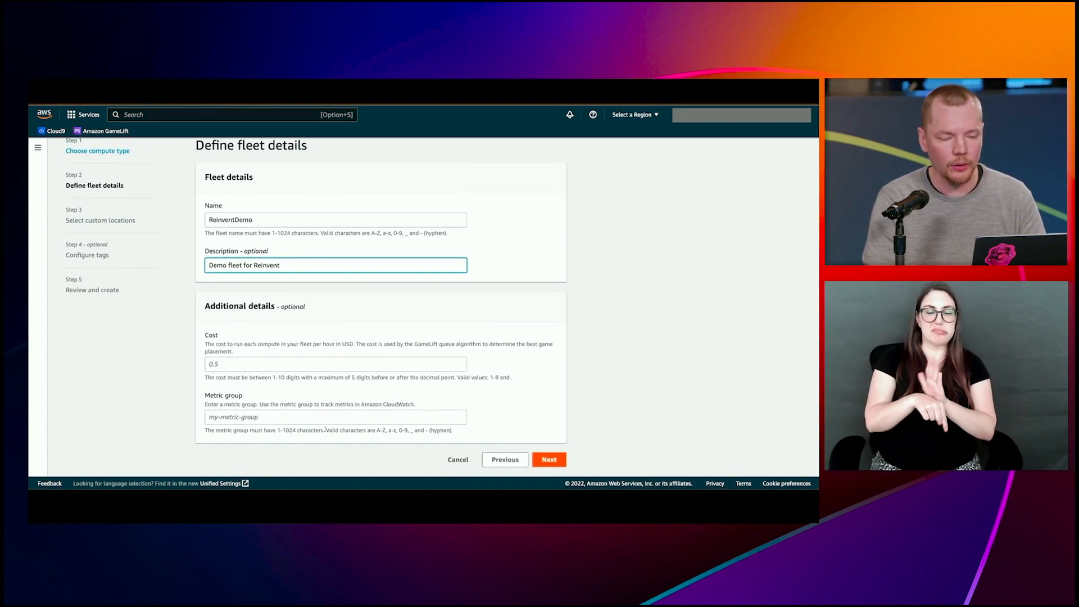
{"action": "left_click", "coordinate": [549, 458]}
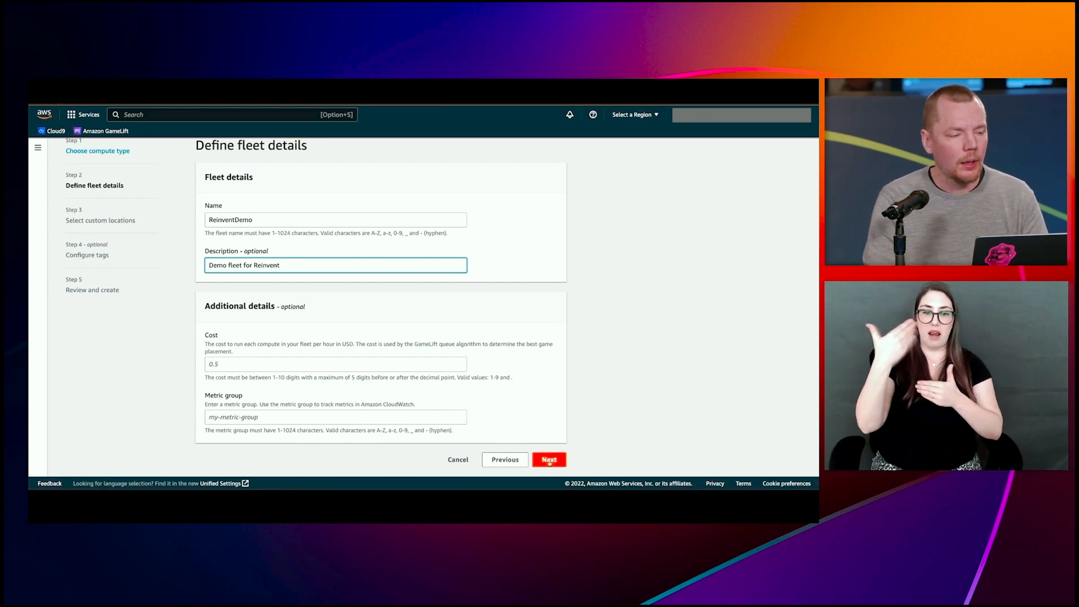
{"action": "left_click", "coordinate": [548, 458]}
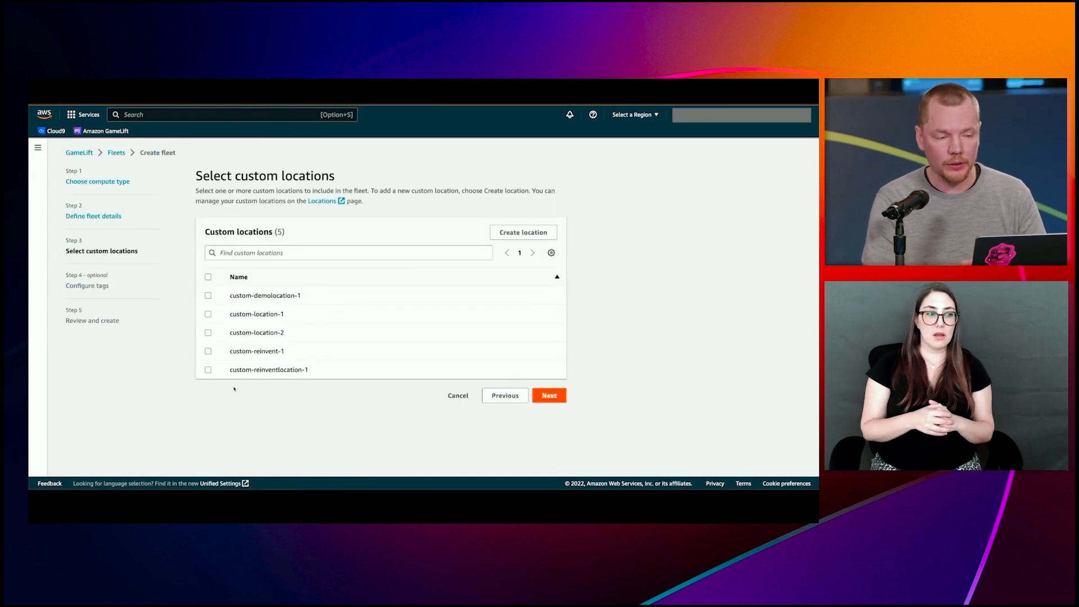
Include only custom-reinventlocation-1 in the fleet, leaving custom-location-1 out, and continue to tags.
{"action": "left_click", "coordinate": [208, 370]}
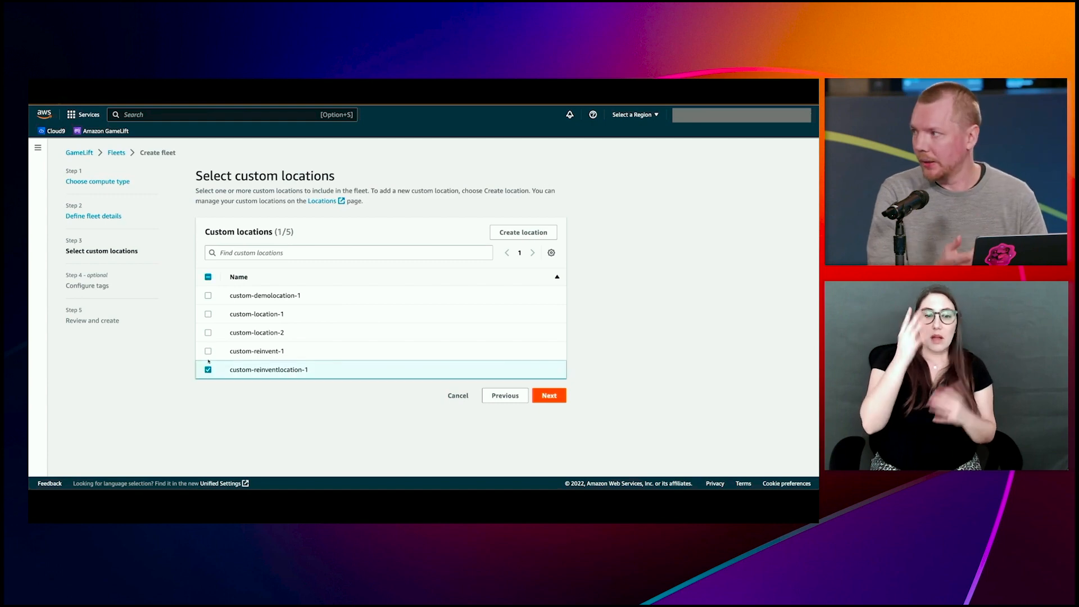
{"action": "left_click", "coordinate": [208, 314]}
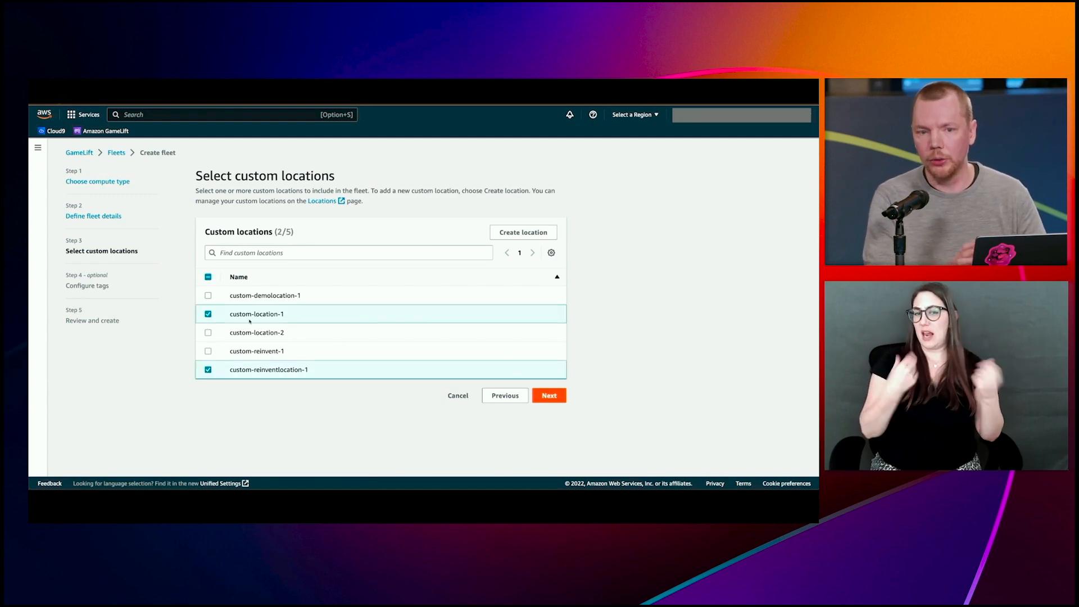
{"action": "left_click", "coordinate": [208, 313]}
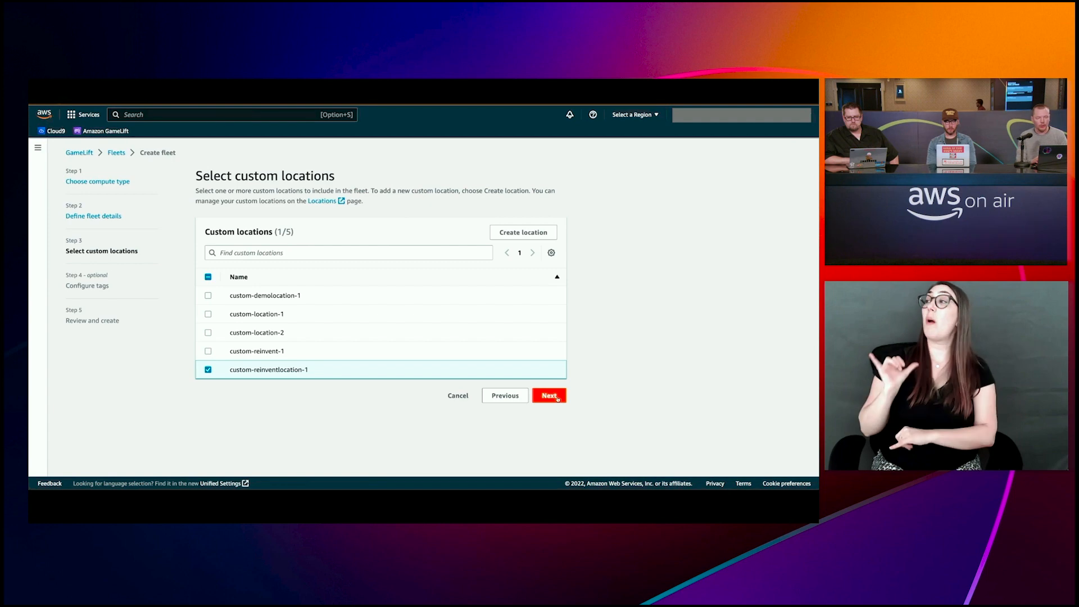
{"action": "left_click", "coordinate": [548, 394]}
{"action": "type", "text": "M"}
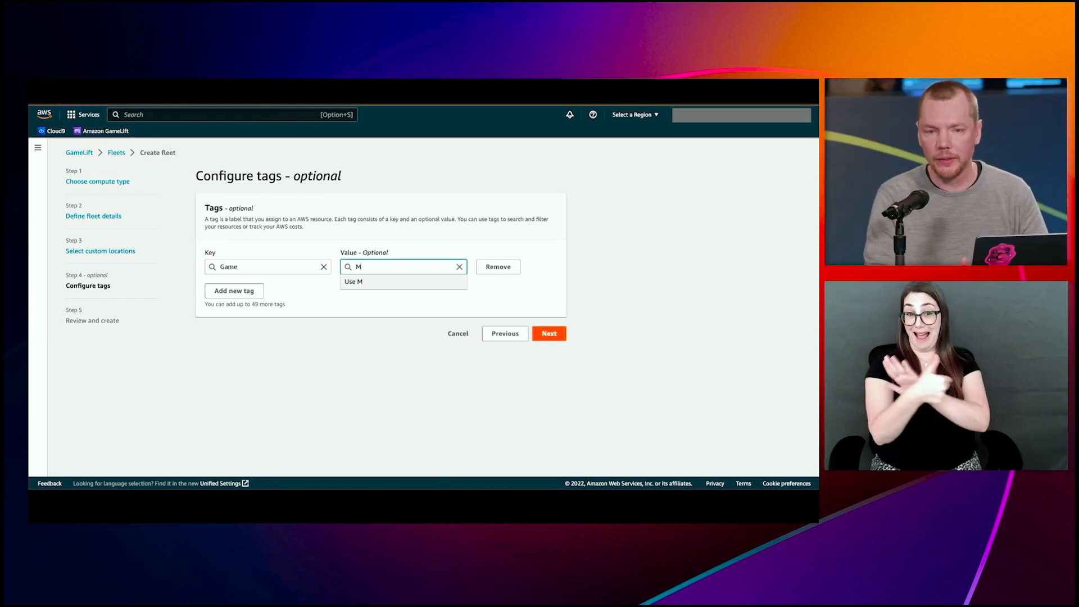
Add a second tag Environment=Dev alongside Game=MyGame and continue to review.
{"action": "left_click", "coordinate": [233, 290]}
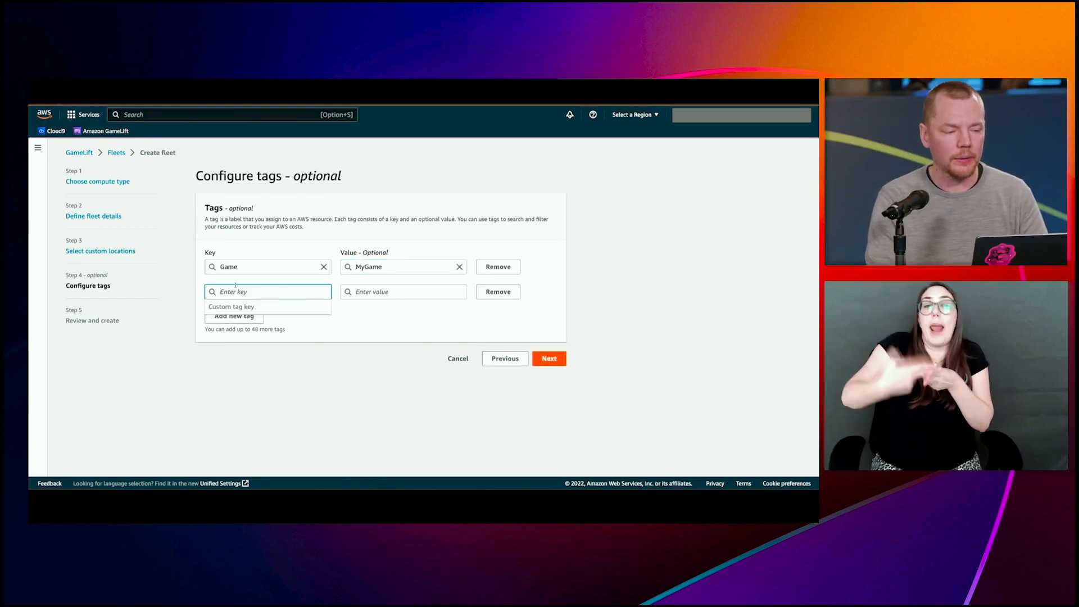
{"action": "type", "text": "Environment"}
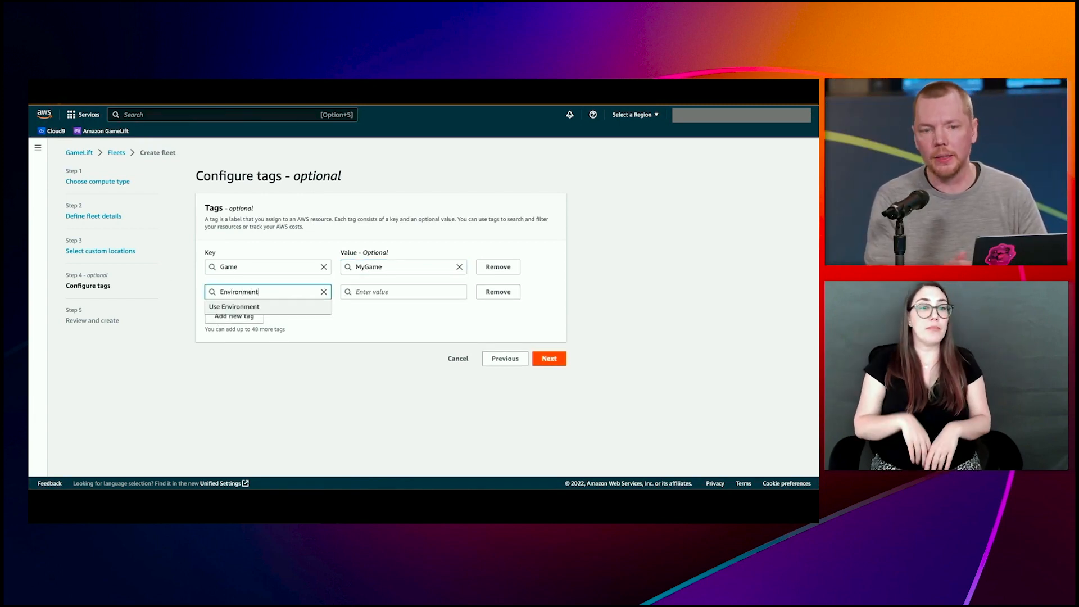
{"action": "type", "text": "Dev"}
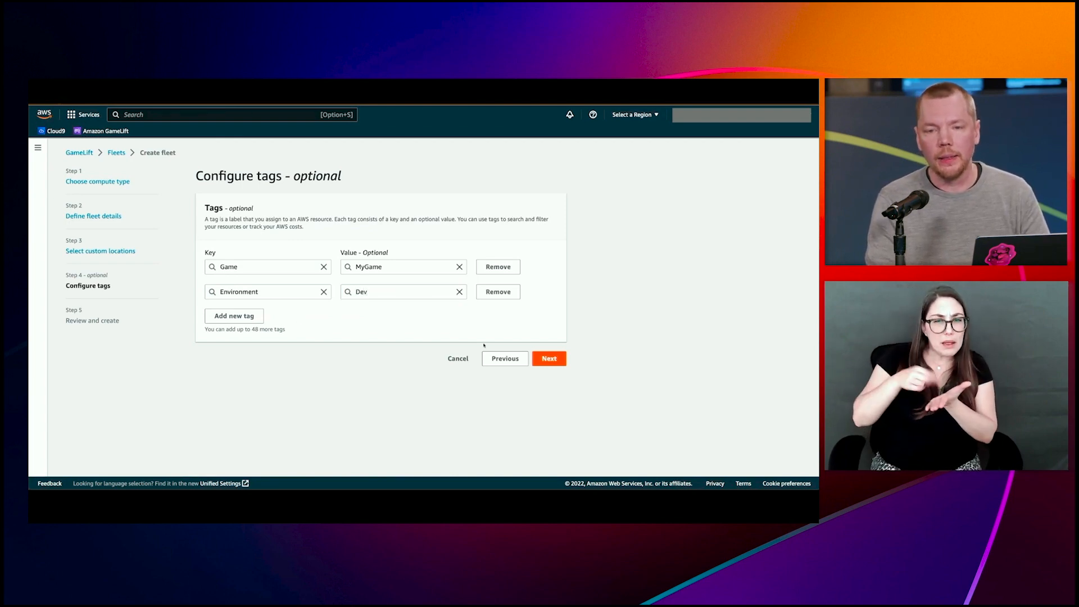
{"action": "left_click", "coordinate": [548, 358]}
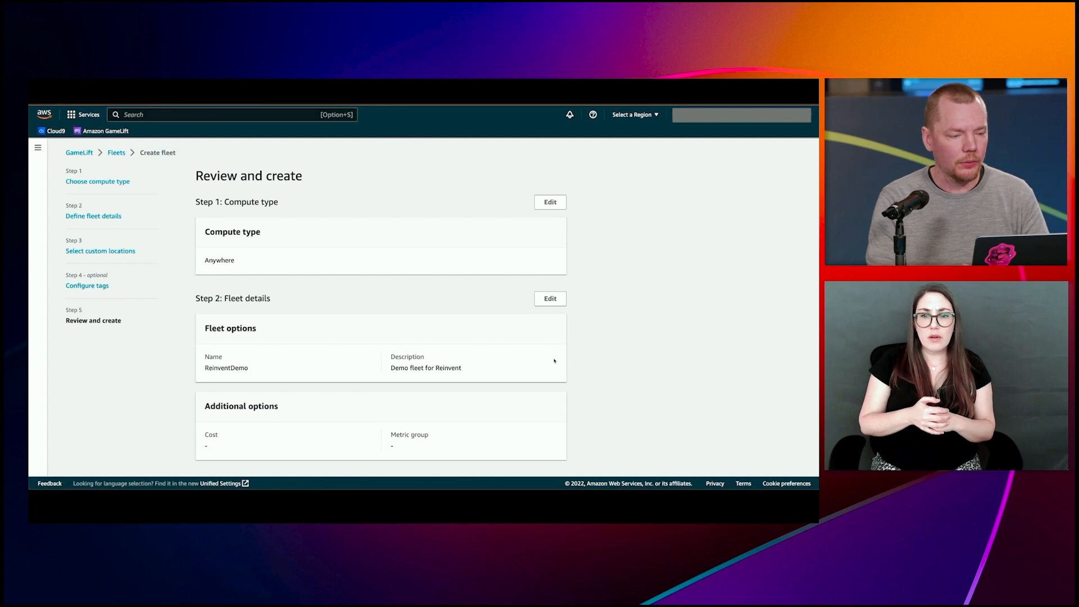
Submit the reviewed settings to create the ReinventDemo fleet and select its Fleet ID for copying.
{"action": "scroll", "scroll_direction": "down", "scroll_amount": 3}
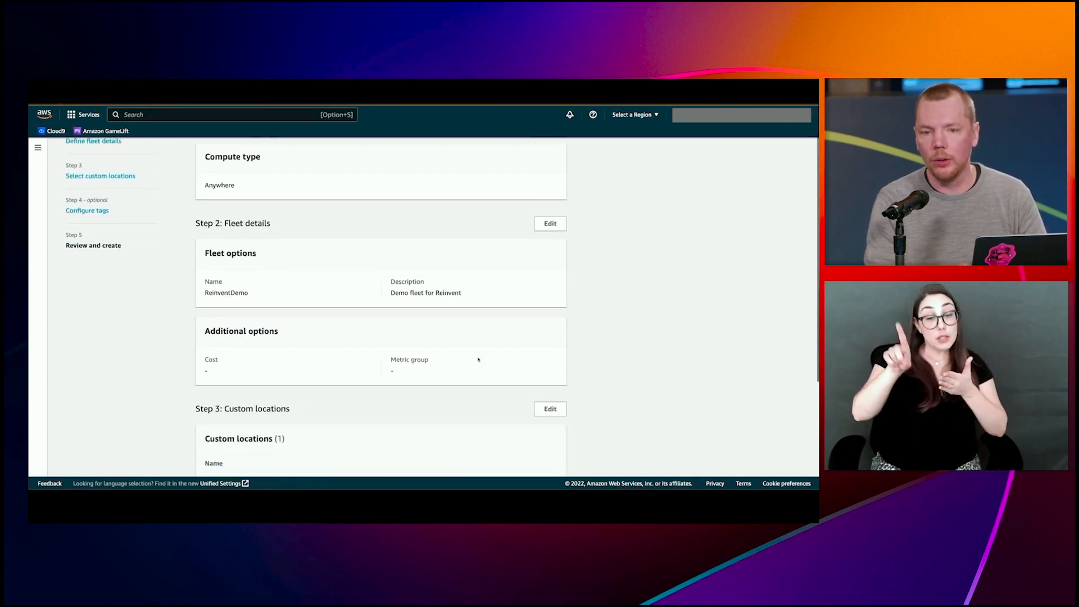
{"action": "scroll", "scroll_direction": "down", "scroll_amount": 3}
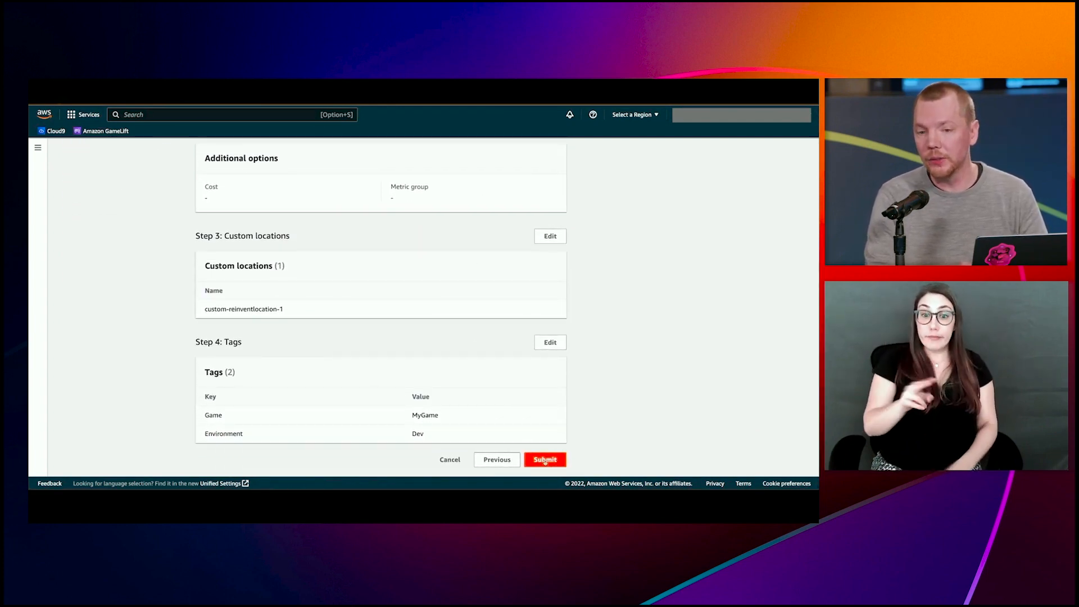
{"action": "left_click", "coordinate": [544, 459]}
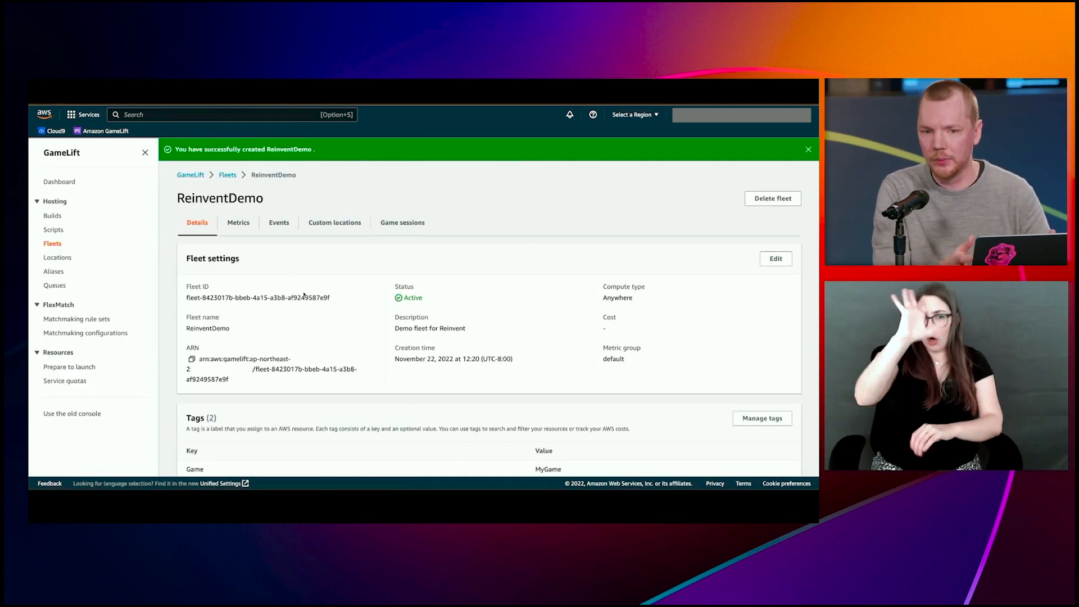
{"action": "double_click", "coordinate": [266, 297]}
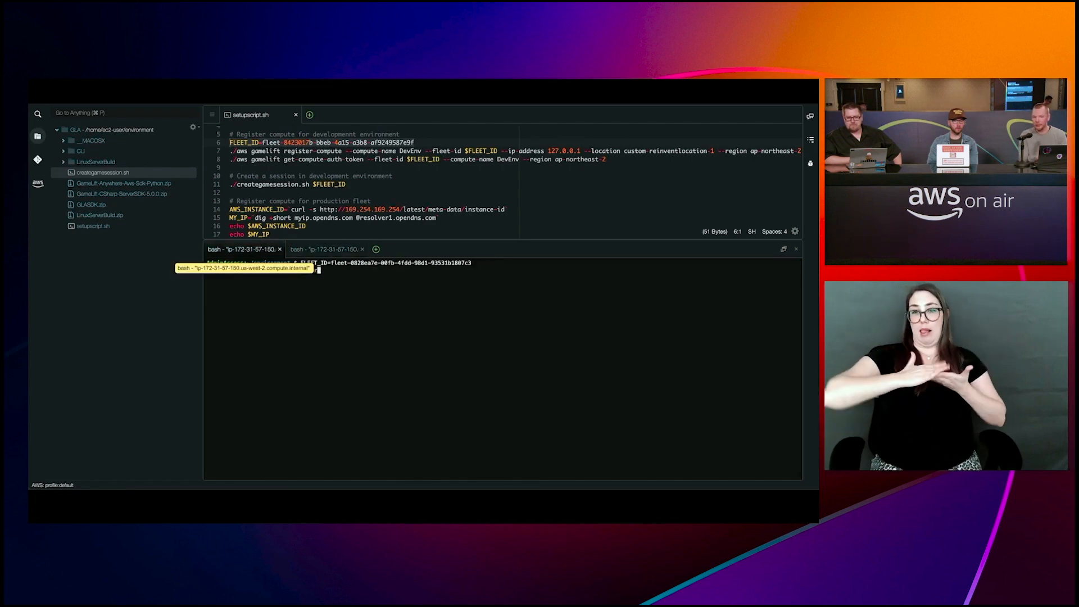
Store the fleet ID and run aws gamelift register-compute for DevEnv at 127.0.0.1 in custom-reinventlocation-1.
{"action": "key", "text": "Return"}
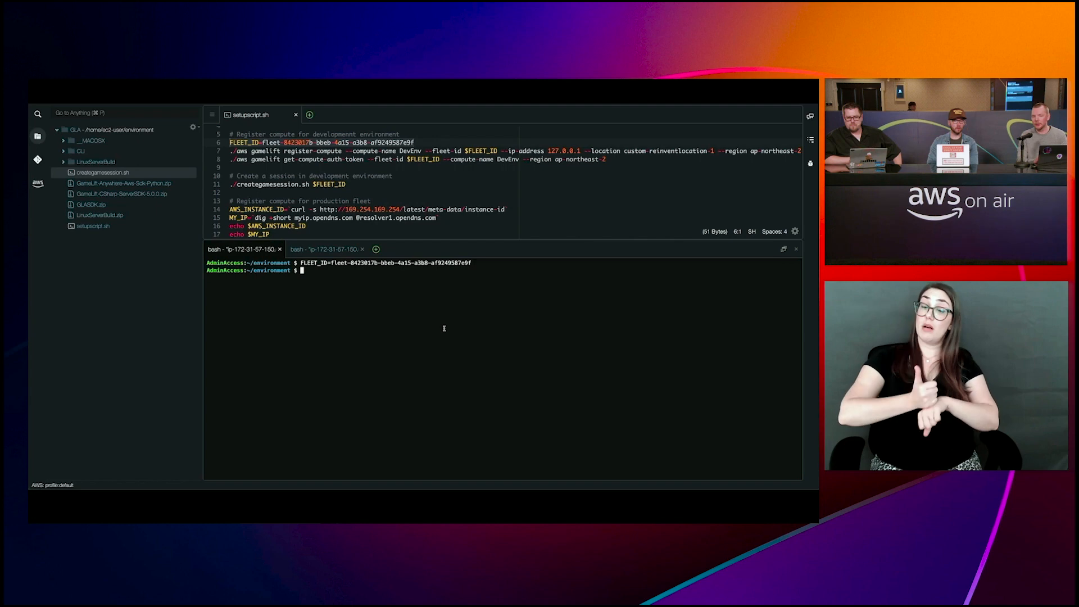
{"action": "mouse_move", "coordinate": [327, 248]}
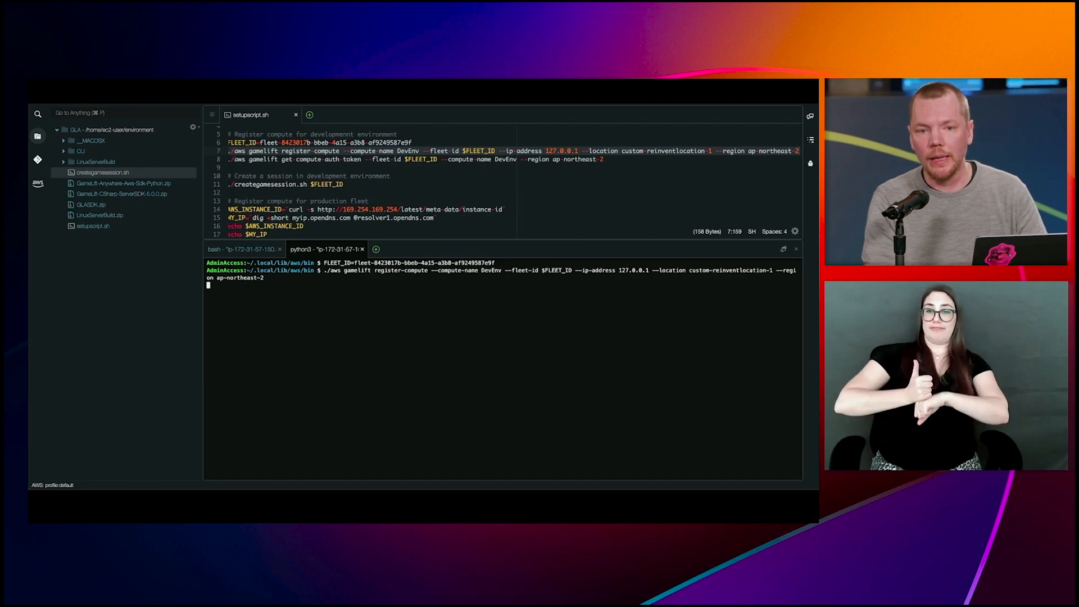
{"action": "key", "text": "Return"}
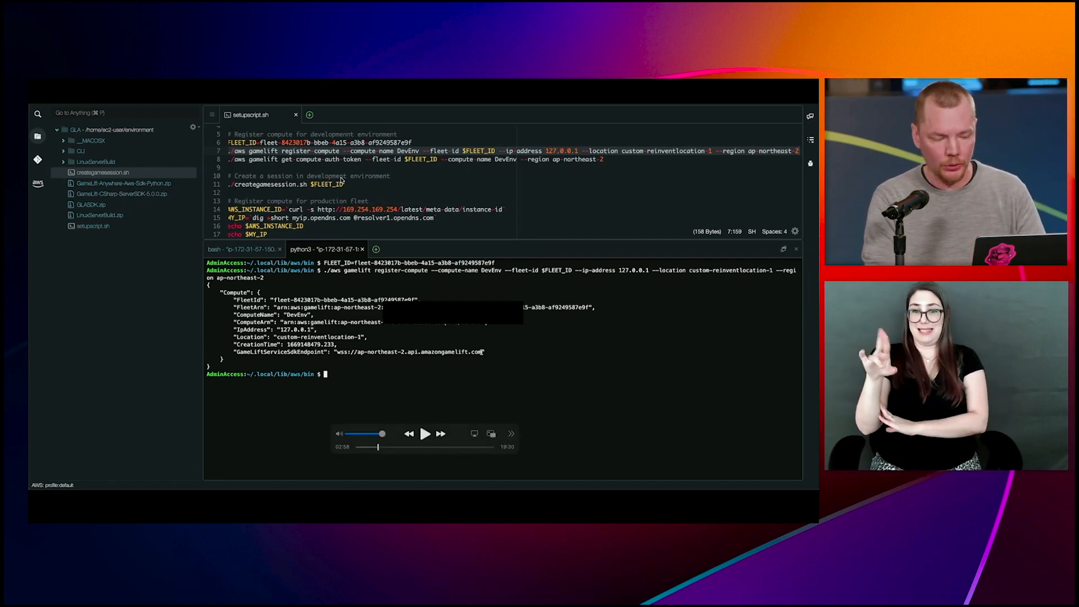
Enter the get-compute-auth-token command for DevEnv on $FLEET_ID from the setup script.
{"action": "left_click", "coordinate": [425, 434]}
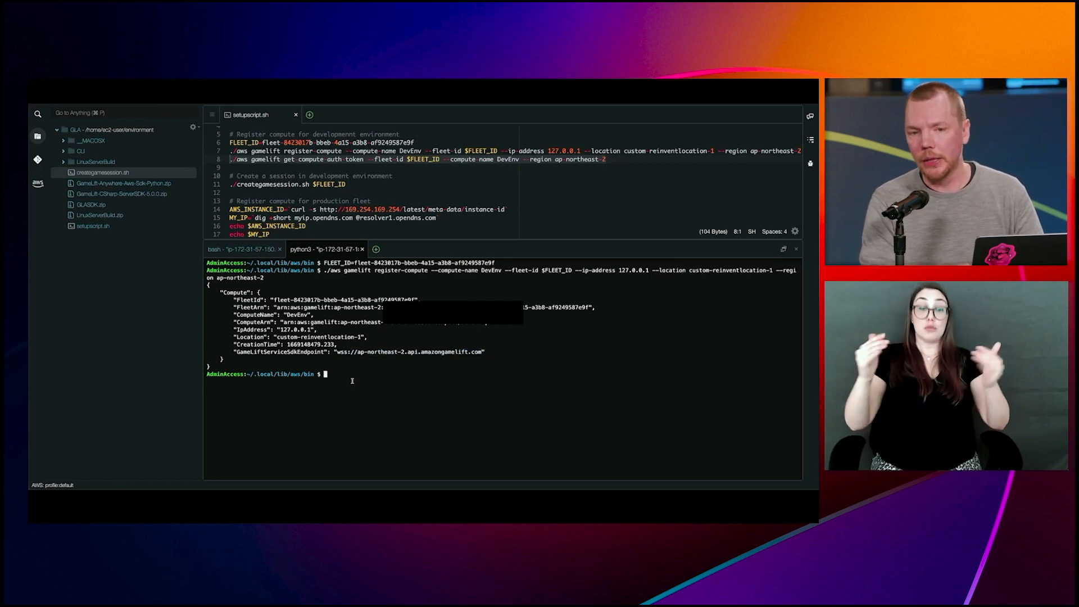
{"action": "type", "text": "./aws gamelift get-compute-auth-token --fleet-id $FLEET_ID --compute-name DevEnv --region ap-northeast-2"}
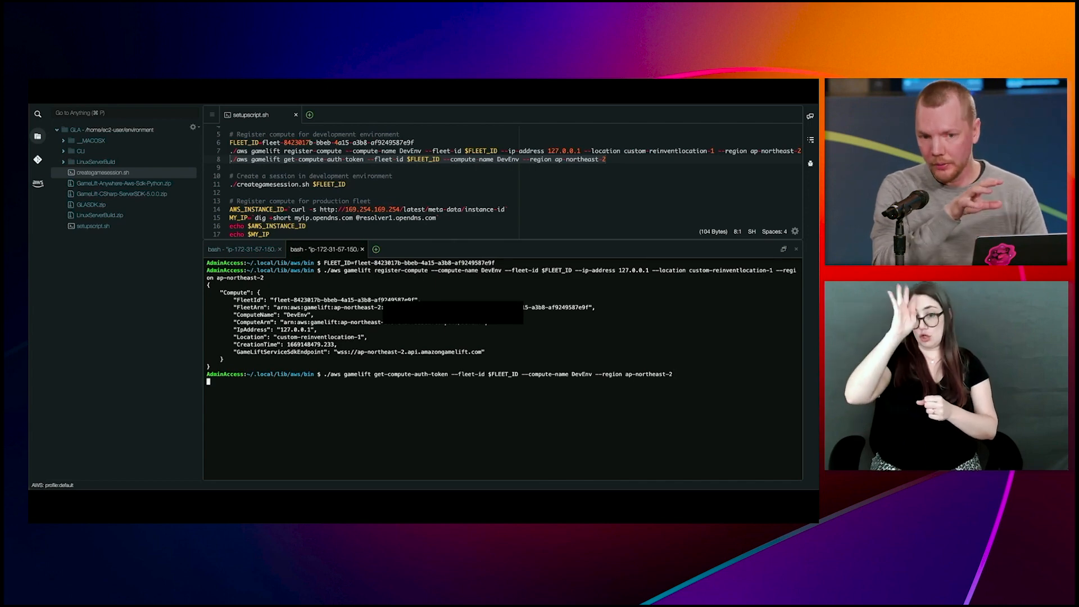
Run get-compute-auth-token for DevEnv in region ap-northeast-2 to obtain the compute's auth token.
{"action": "key", "text": "Return"}
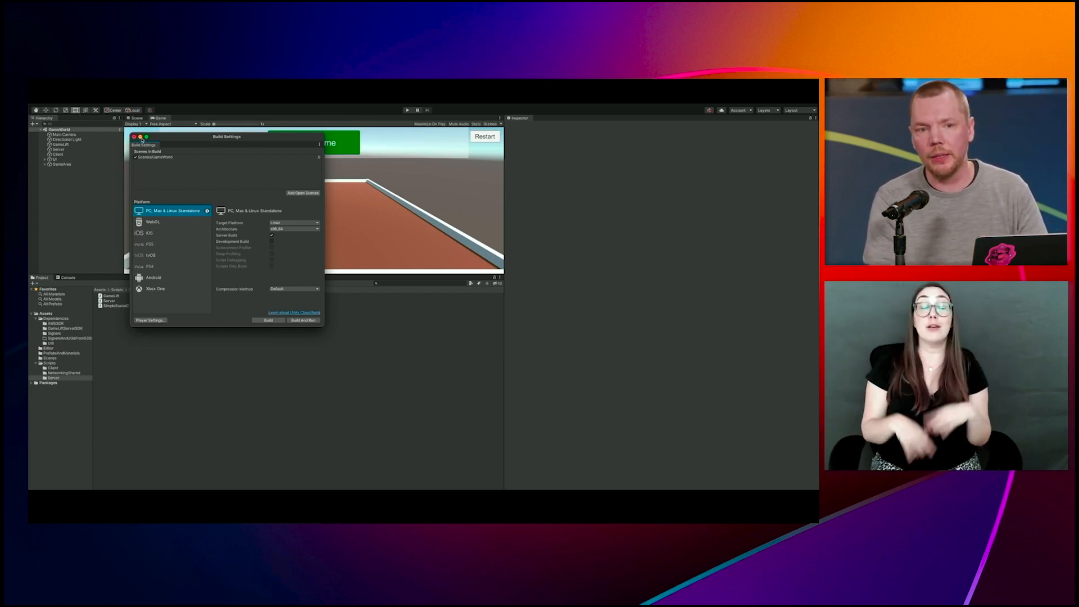
Review the Linux standalone Build Settings before moving to GameLift.cs in Visual Studio Code.
{"action": "left_click", "coordinate": [133, 136]}
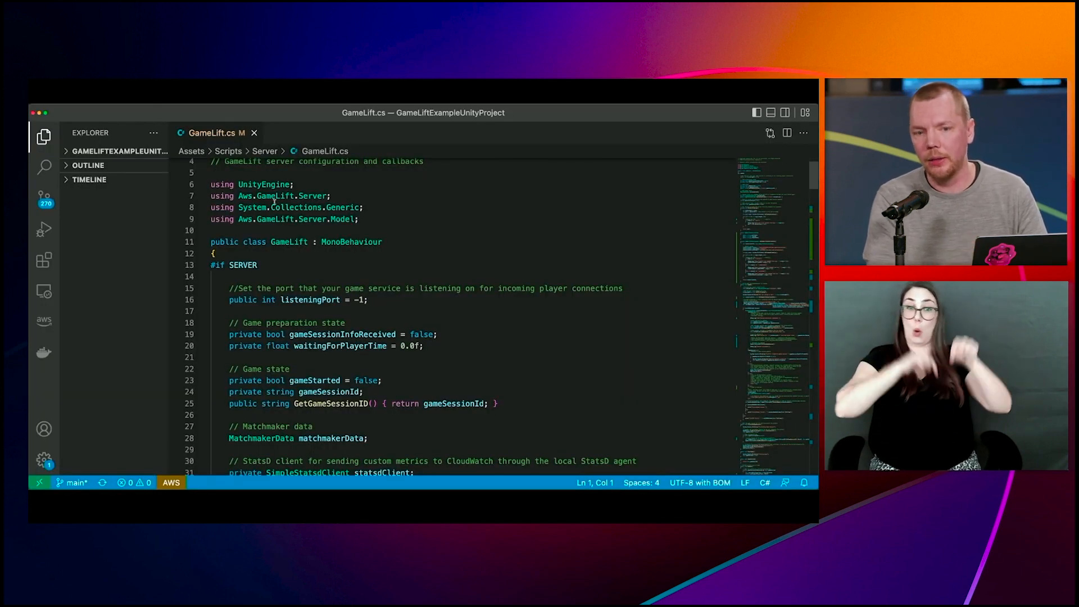
Scroll GameLift.cs to GetGameLiftConnectionInfo with default fleetId, DevEnv computeName and authToken.
{"action": "scroll", "scroll_direction": "down", "scroll_amount": 3}
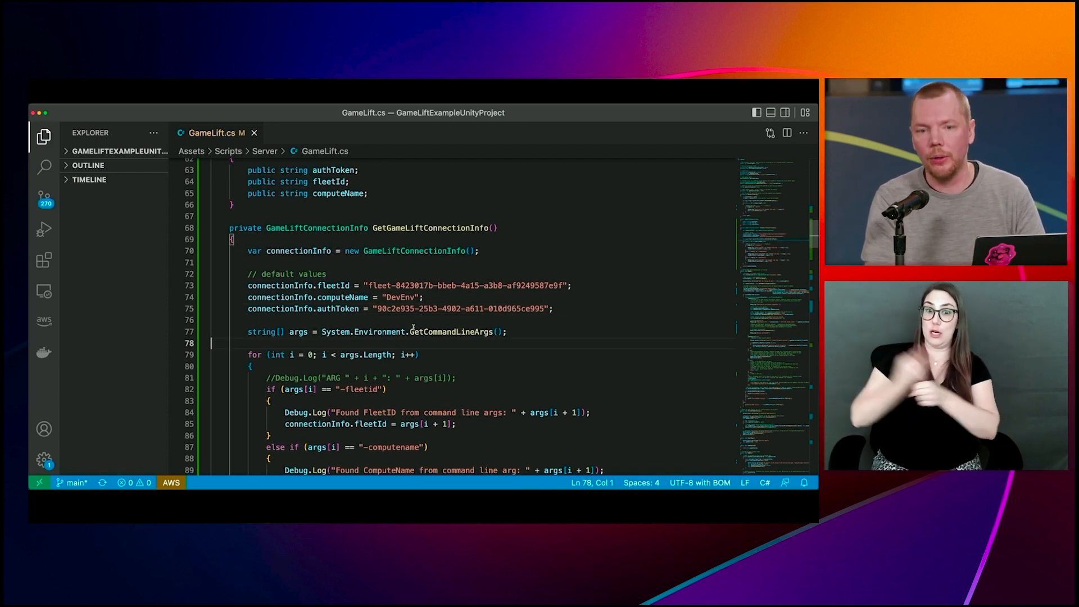
{"action": "scroll", "scroll_direction": "down", "scroll_amount": 3}
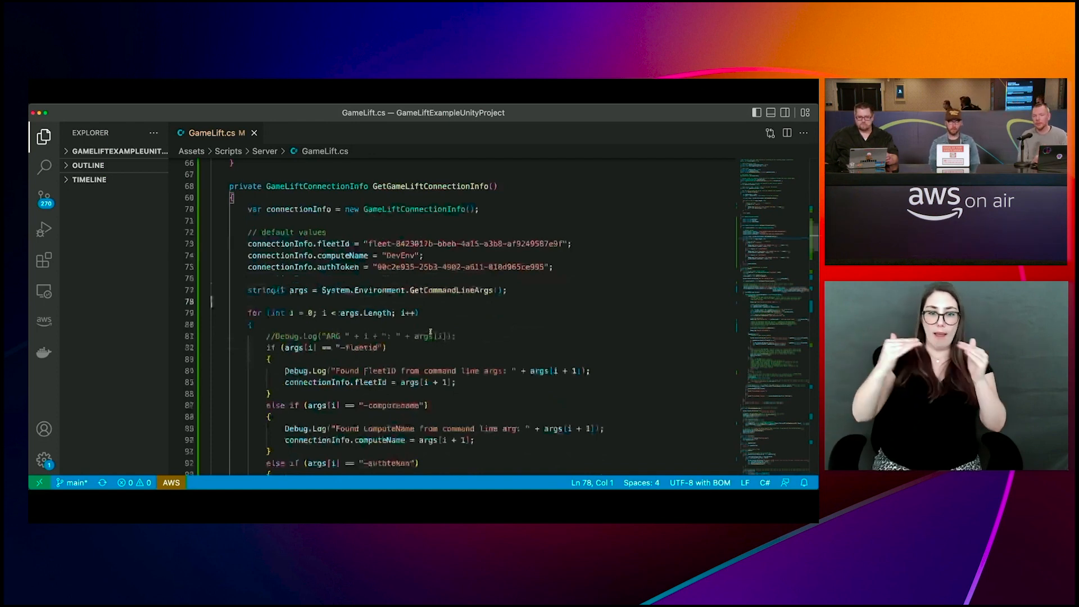
Scroll through Awake() to review GameLiftServerAPI.InitSDK and its callbacks.
{"action": "scroll", "scroll_direction": "down", "scroll_amount": 3}
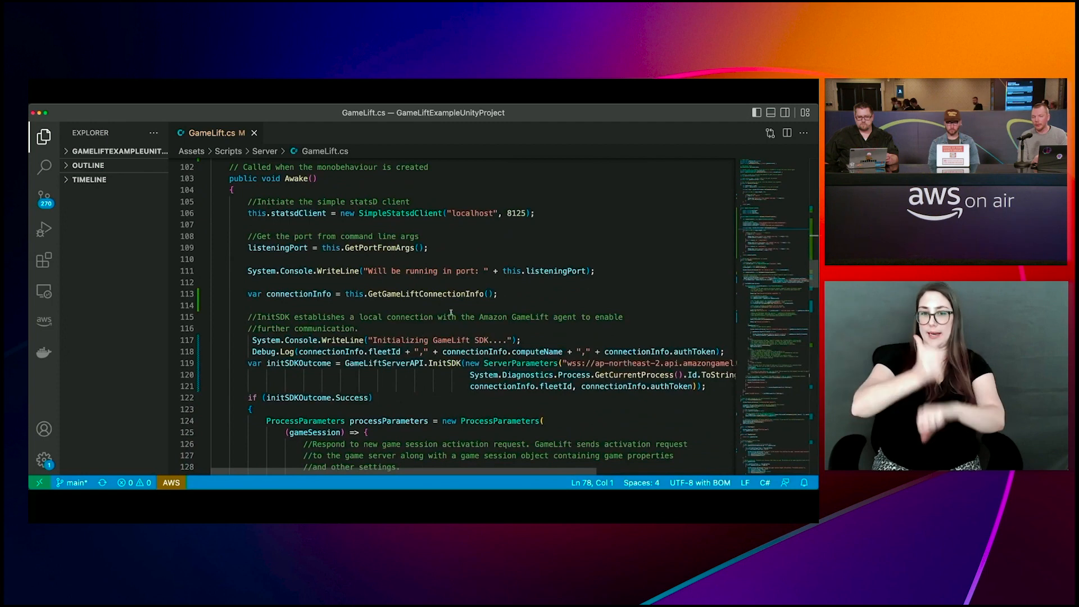
{"action": "scroll", "scroll_direction": "down", "scroll_amount": 3}
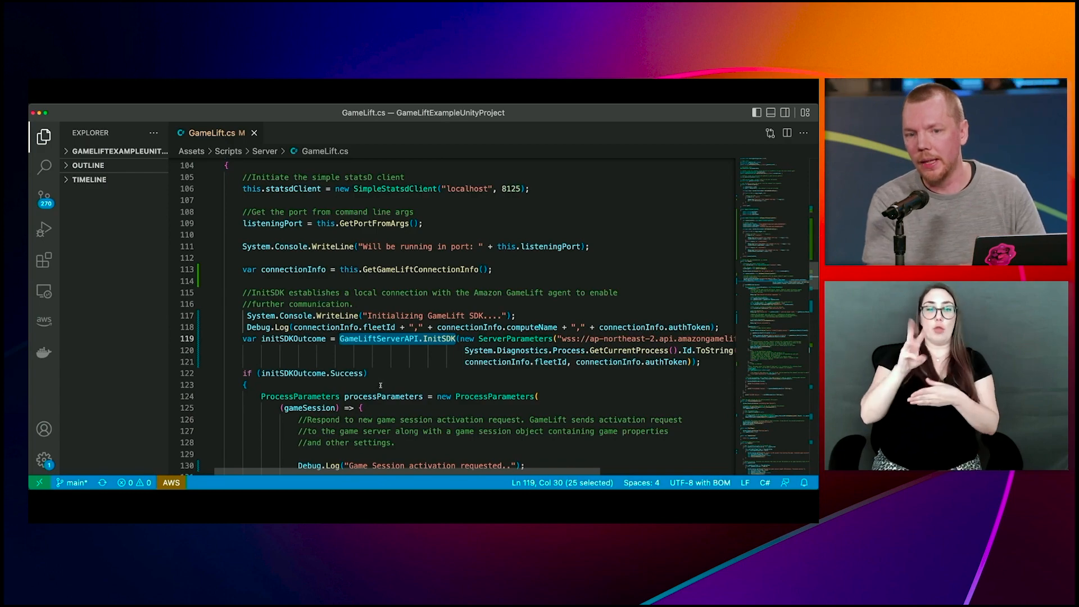
{"action": "scroll", "scroll_direction": "down", "scroll_amount": 3}
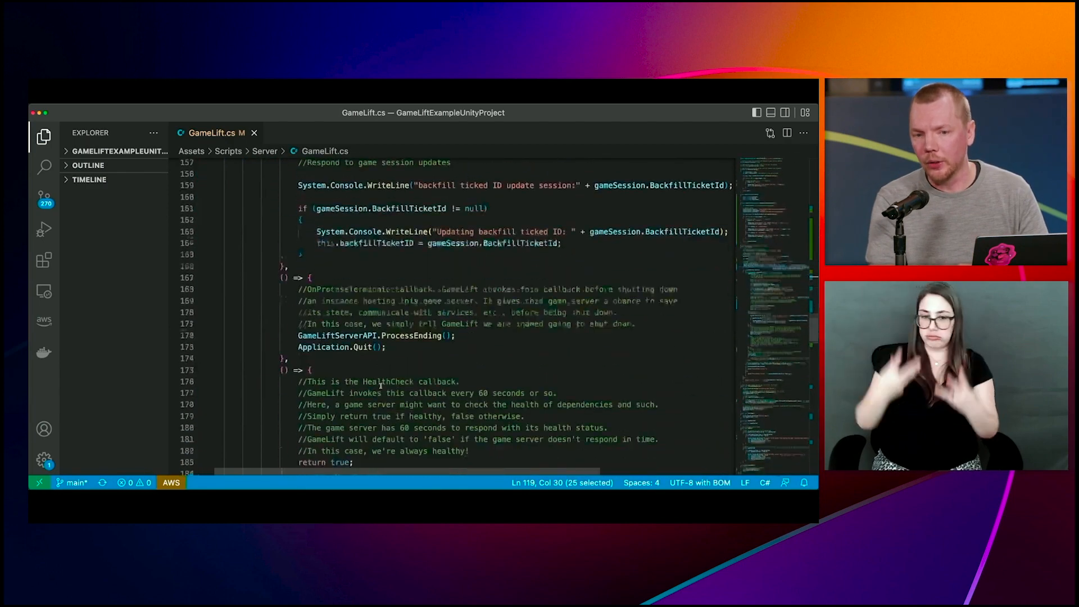
{"action": "scroll", "scroll_direction": "down", "scroll_amount": 3}
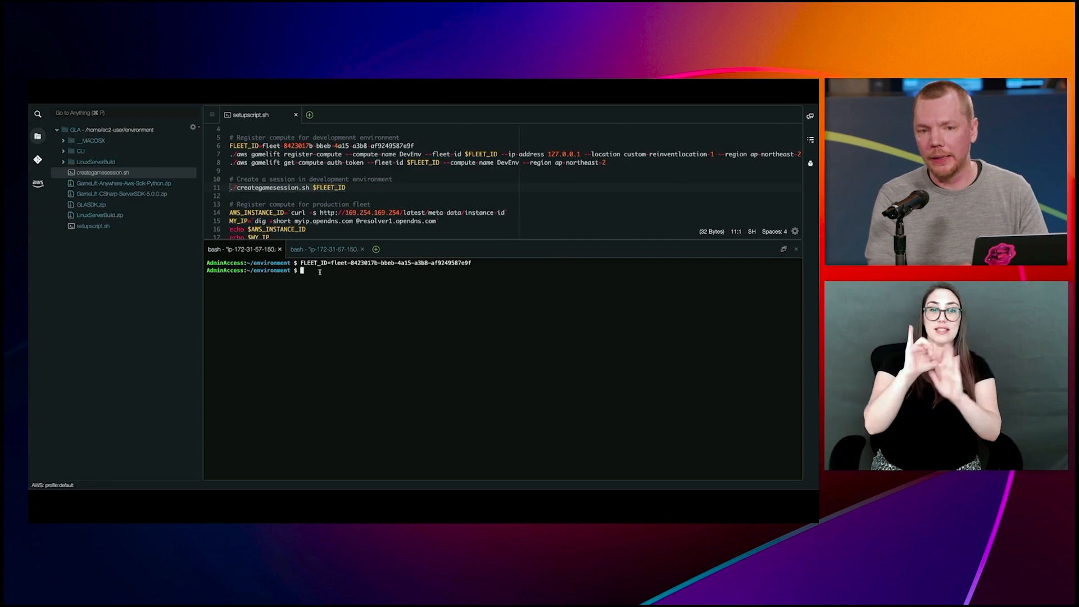
Run ./creategamesession.sh $FLEET_ID to start the TestSession game session.
{"action": "type", "text": "./creategamesession.sh $FLEET_ID"}
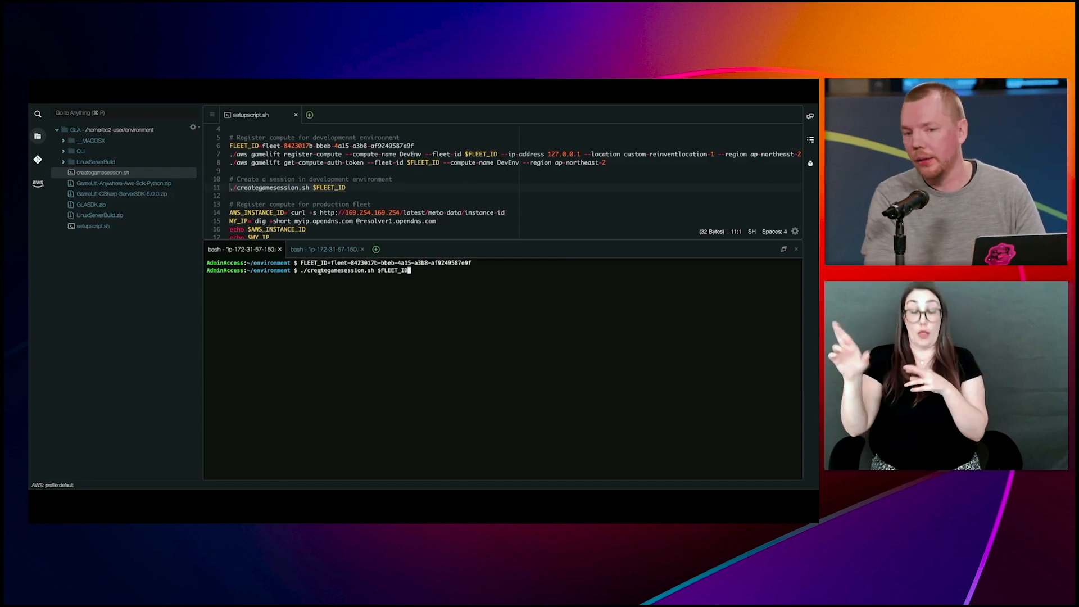
{"action": "key", "text": "Return"}
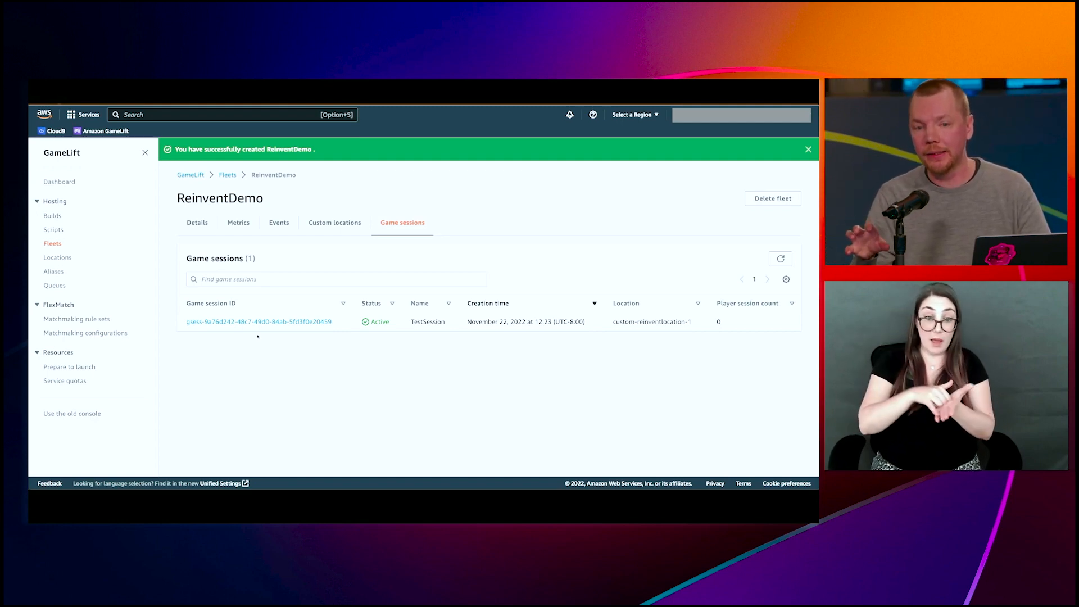
Open TestSession's details and view its empty Player sessions list.
{"action": "left_click", "coordinate": [259, 322]}
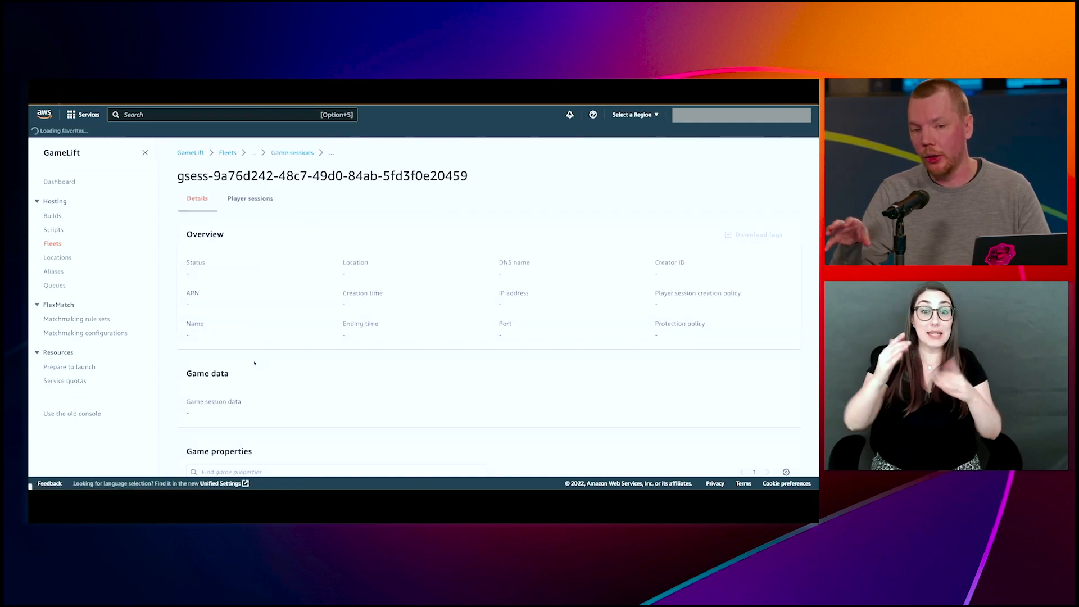
{"action": "left_click", "coordinate": [250, 198]}
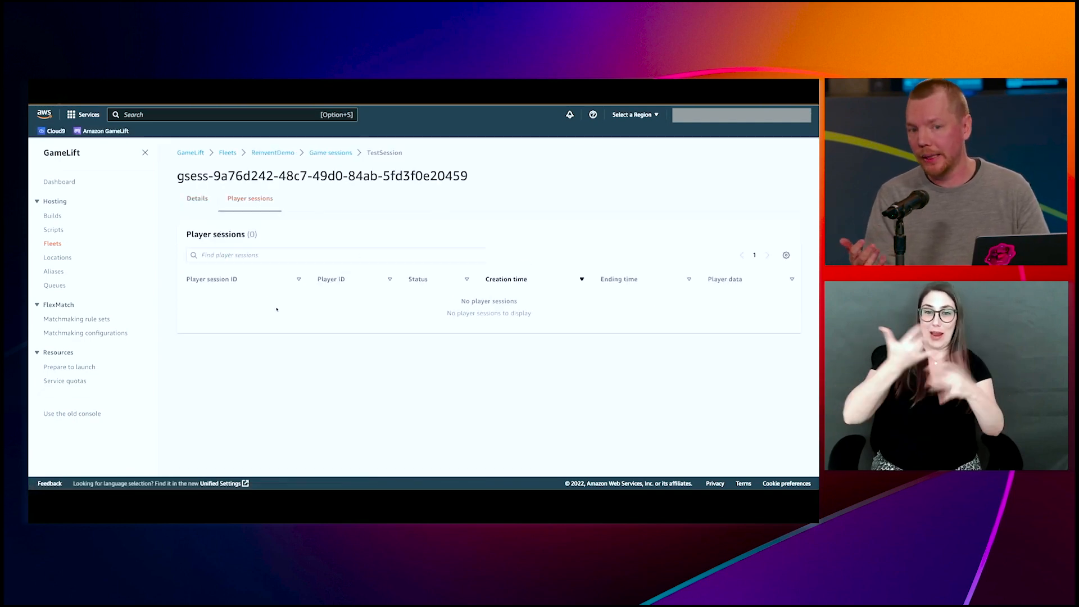